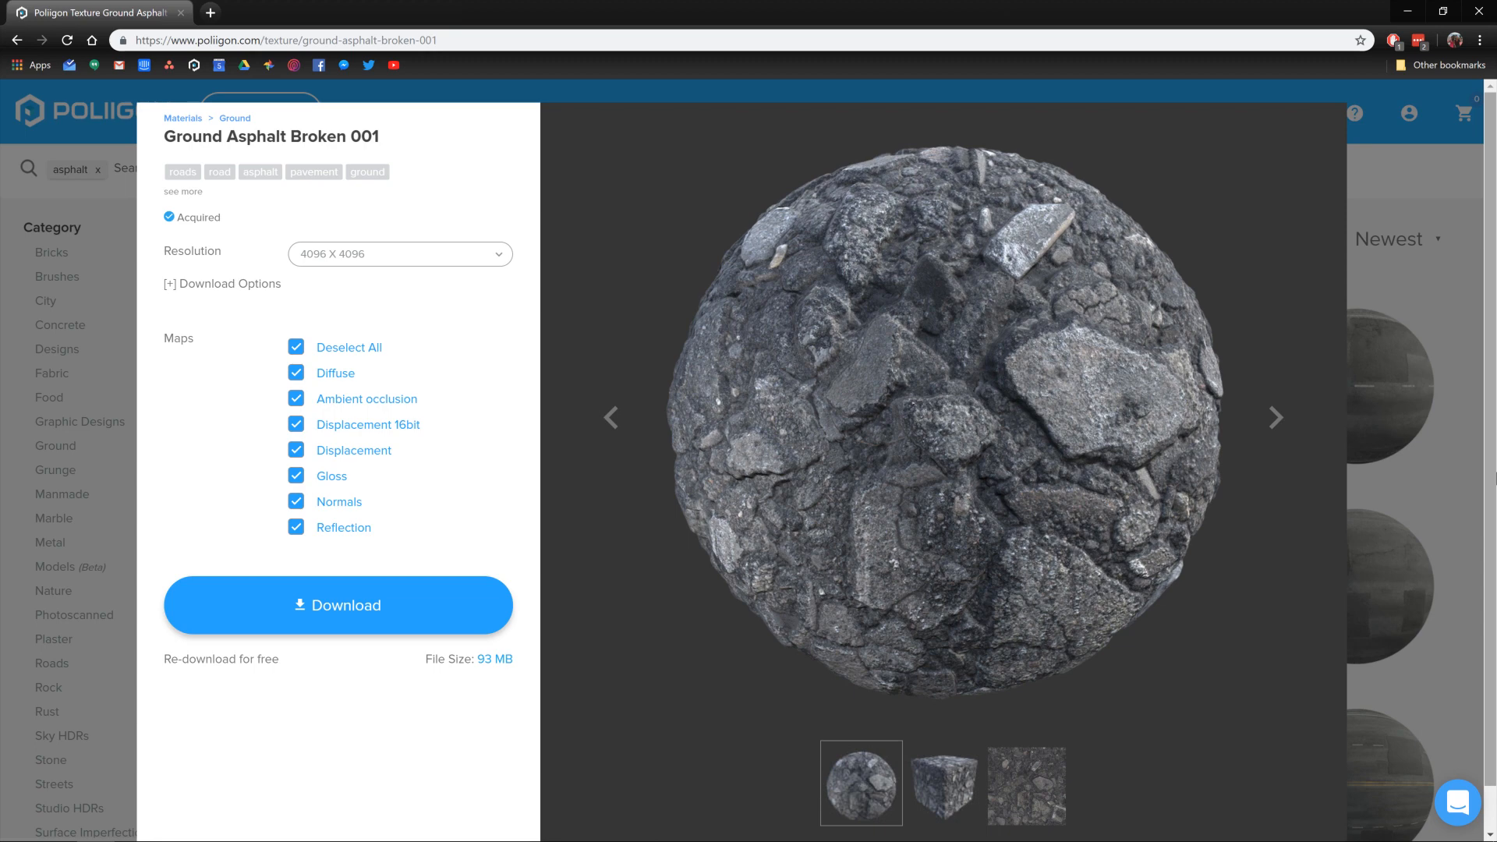
- Download the Ground Asphalt Broken 001 maps at 4096 x 4096 from Poliigon
{"action": "left_click", "coordinate": [400, 254]}
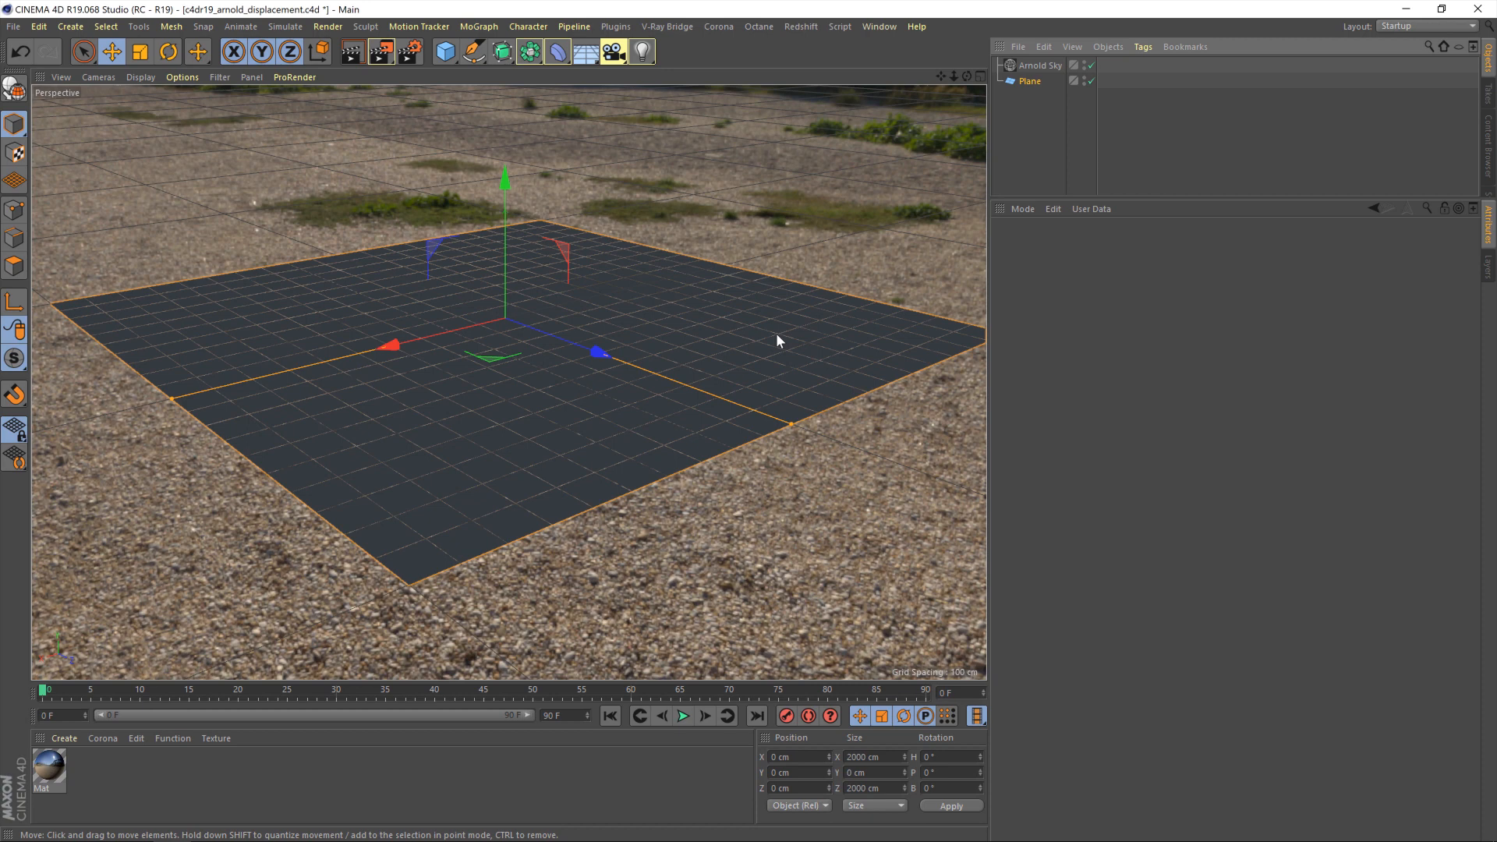
- Convert the GroundAsphaltBroken001 folder into the Arnold Ground material with Poliigon Material Converter
{"action": "left_click", "coordinate": [616, 26]}
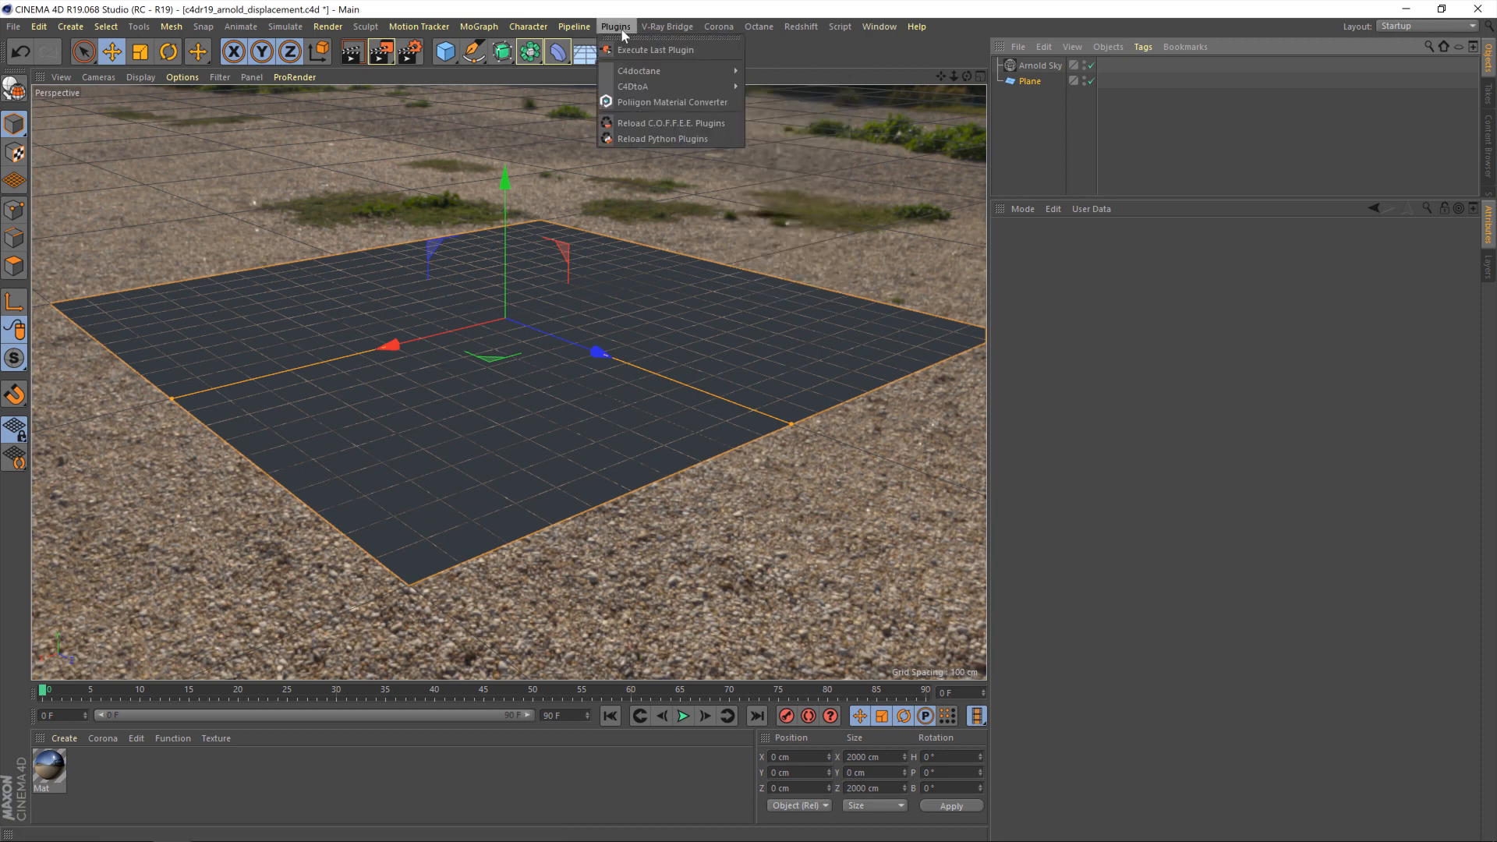
{"action": "left_click", "coordinate": [672, 102]}
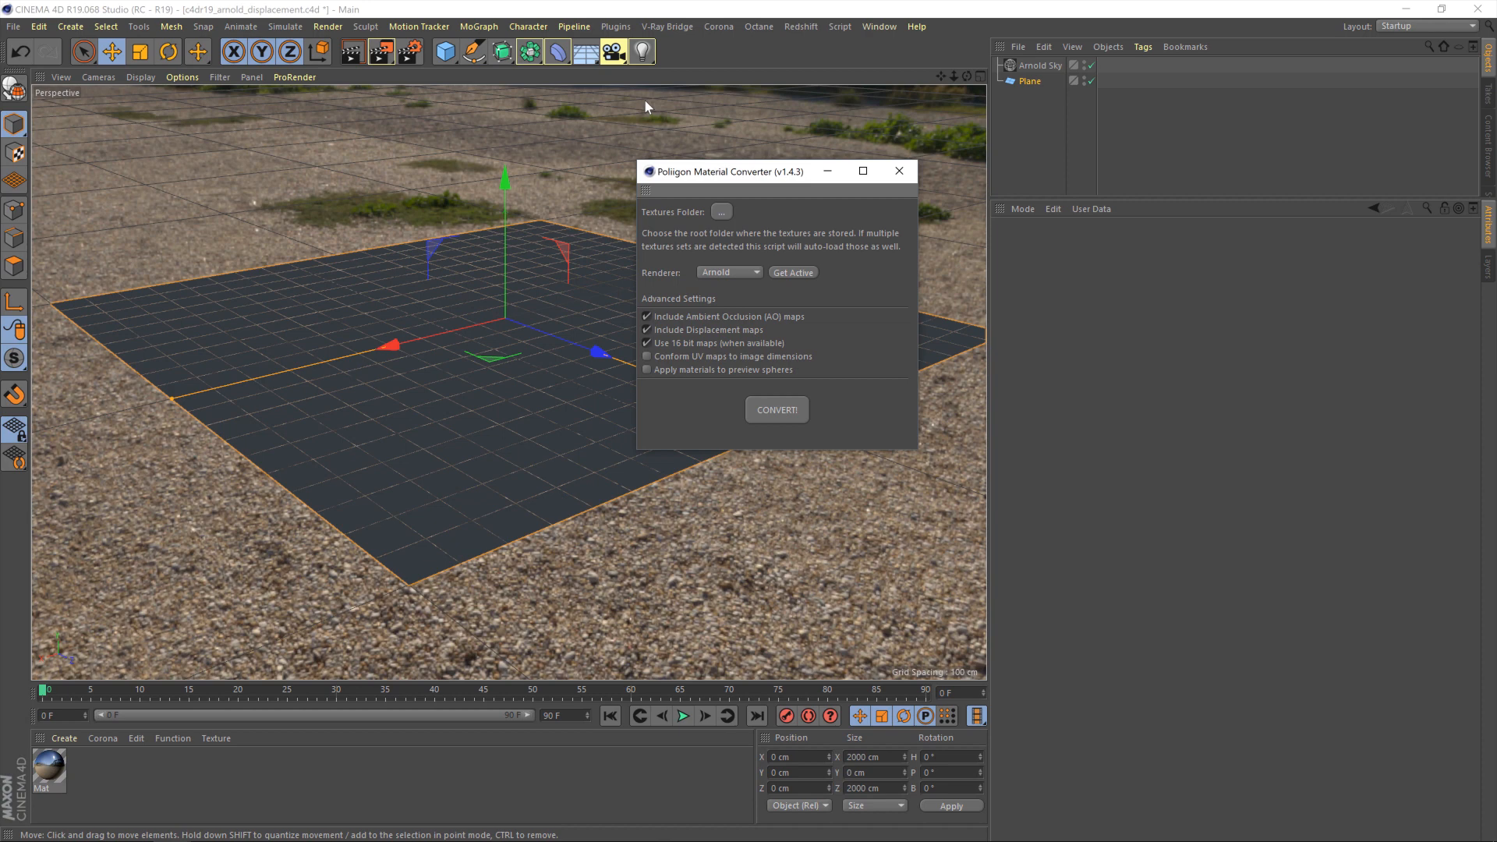
{"action": "mouse_move", "coordinate": [753, 216]}
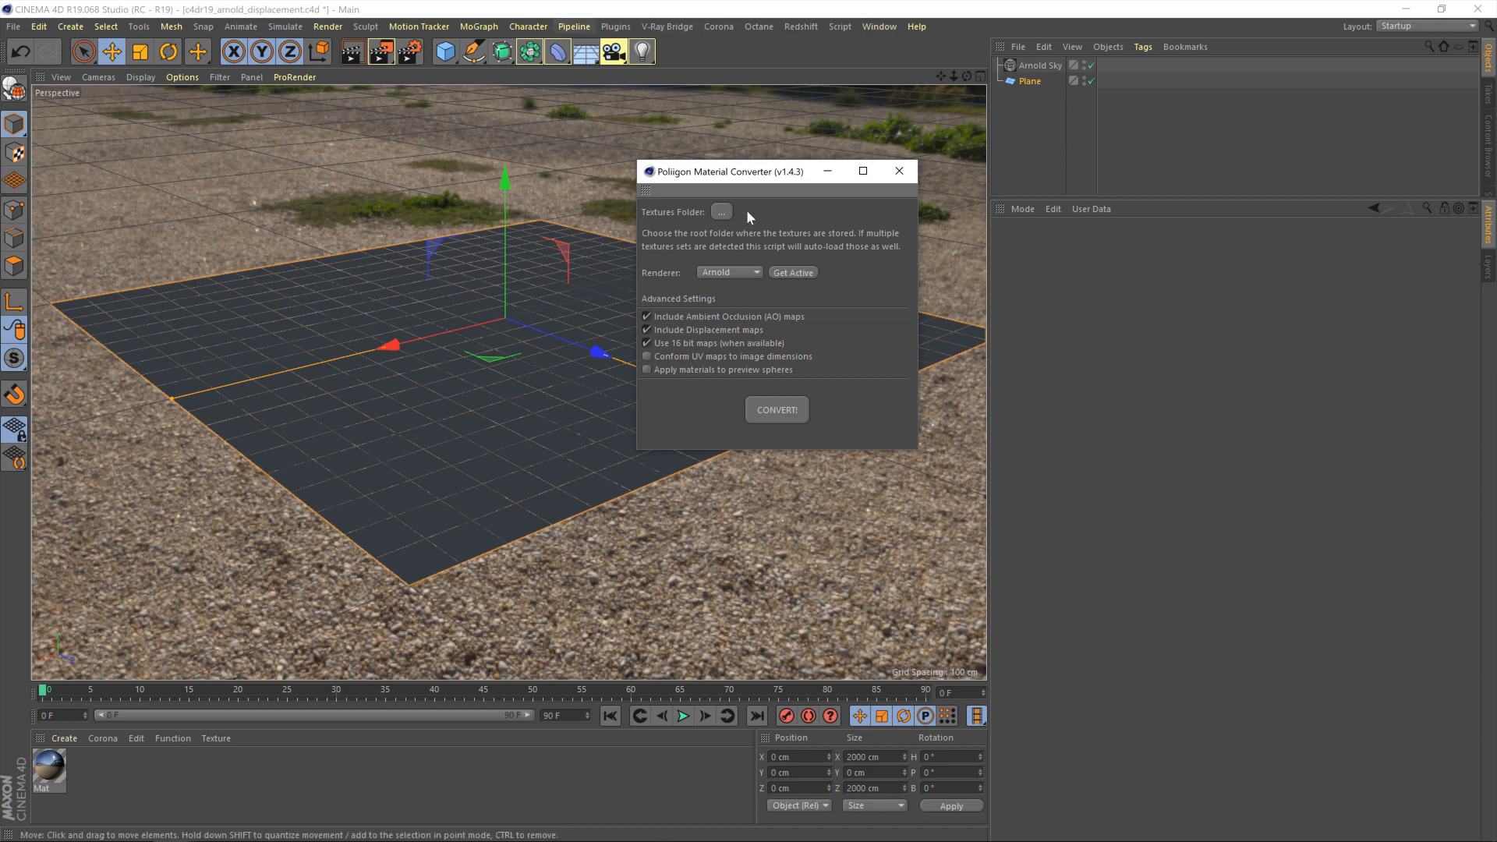
{"action": "left_click", "coordinate": [721, 211]}
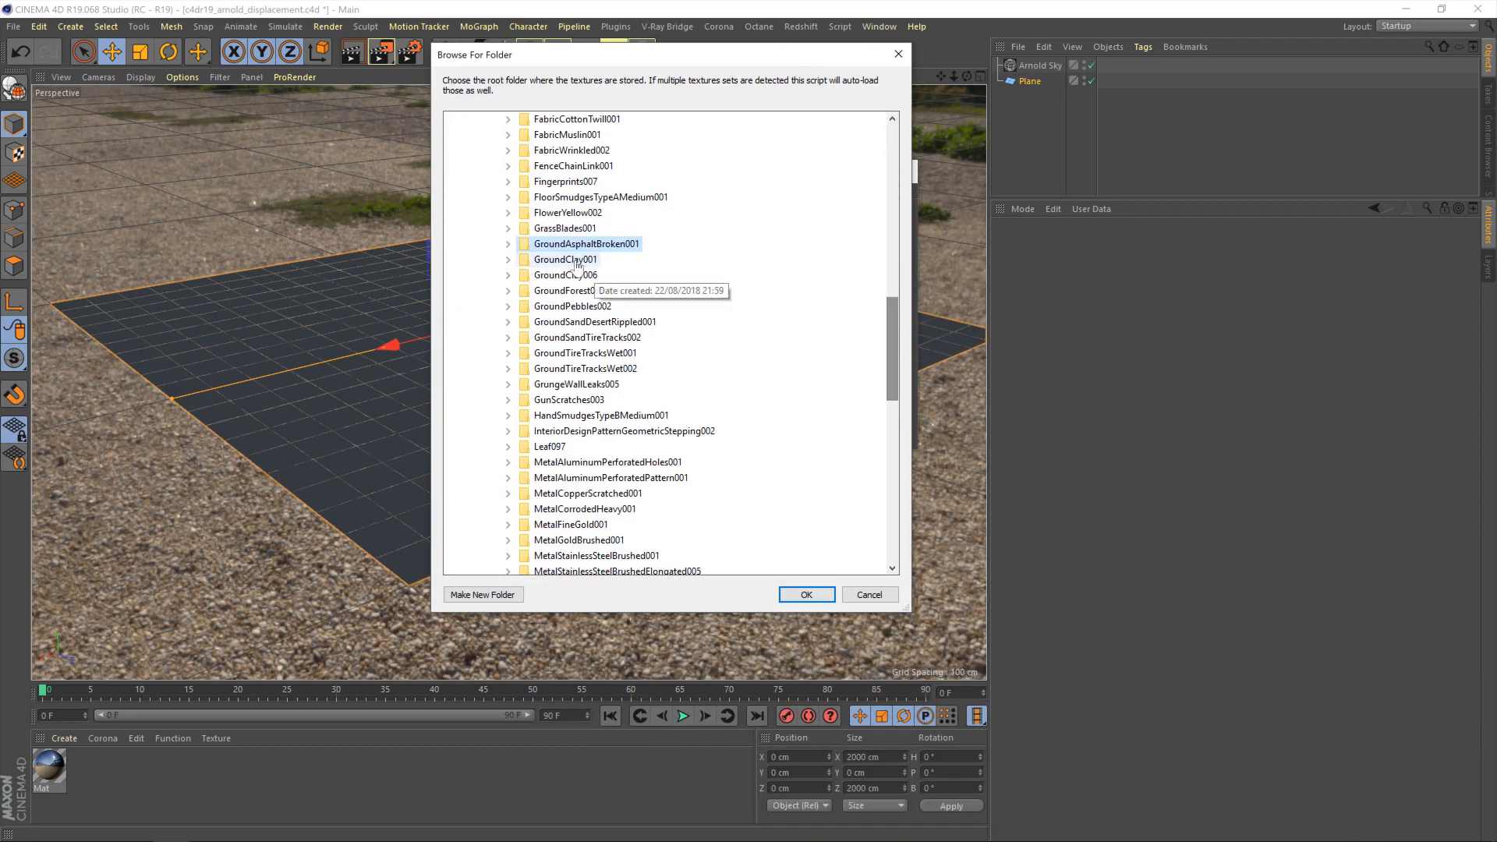
{"action": "left_click", "coordinate": [807, 594]}
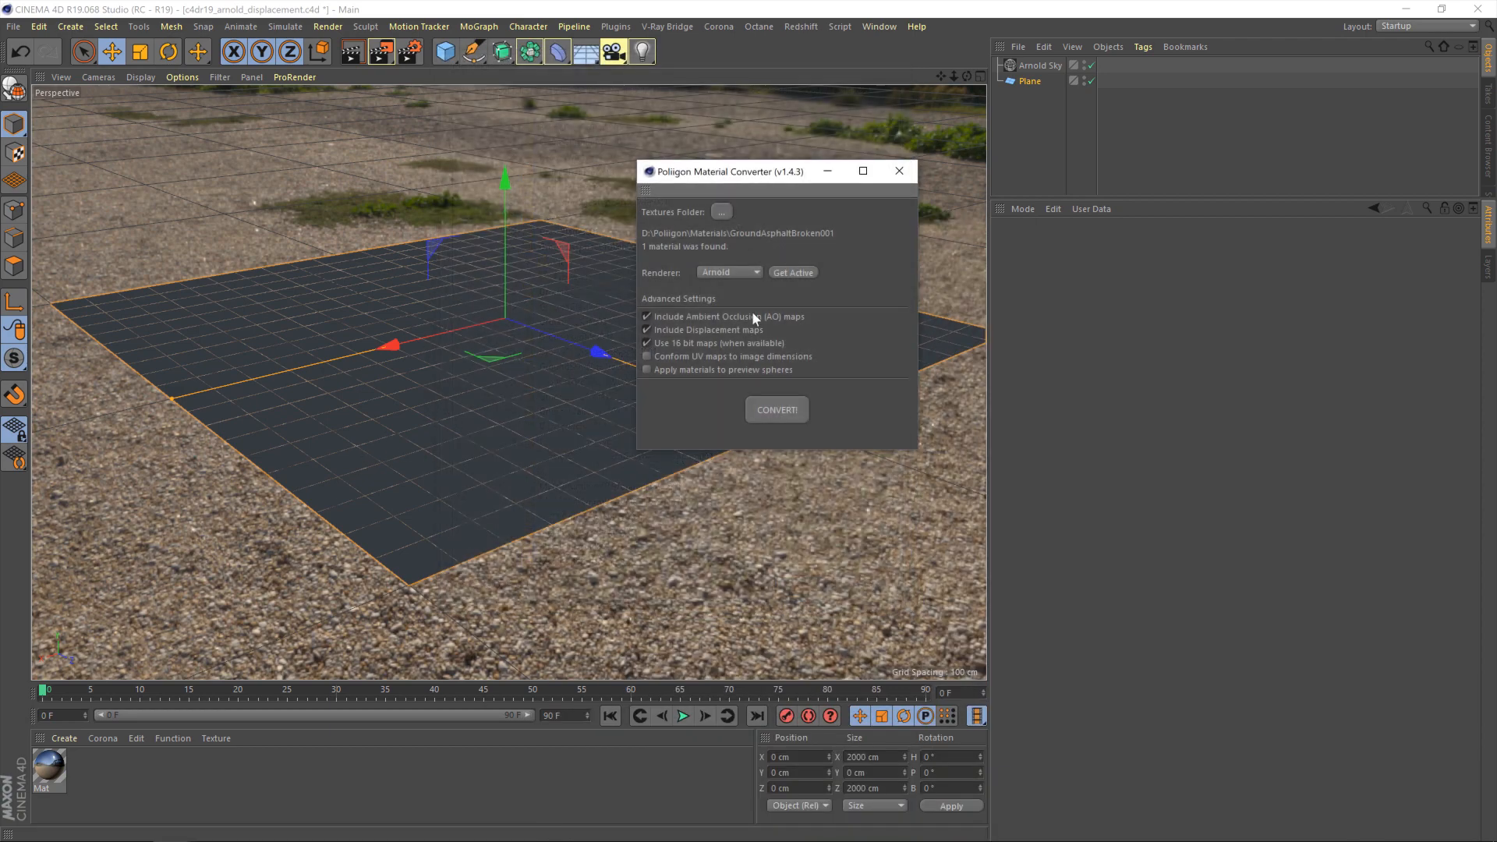
{"action": "left_click", "coordinate": [776, 410]}
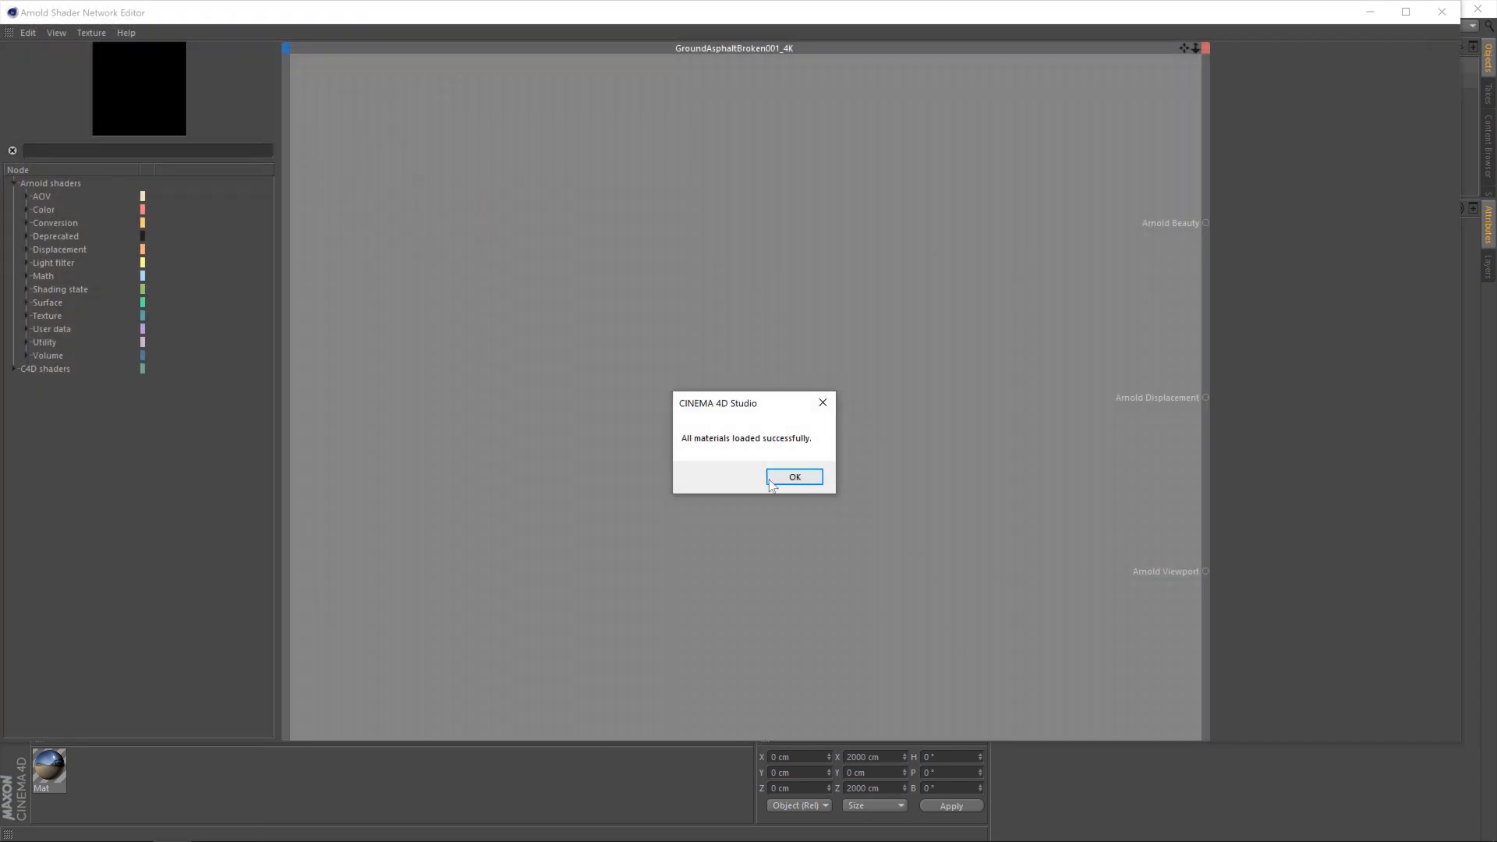
{"action": "left_click", "coordinate": [794, 477]}
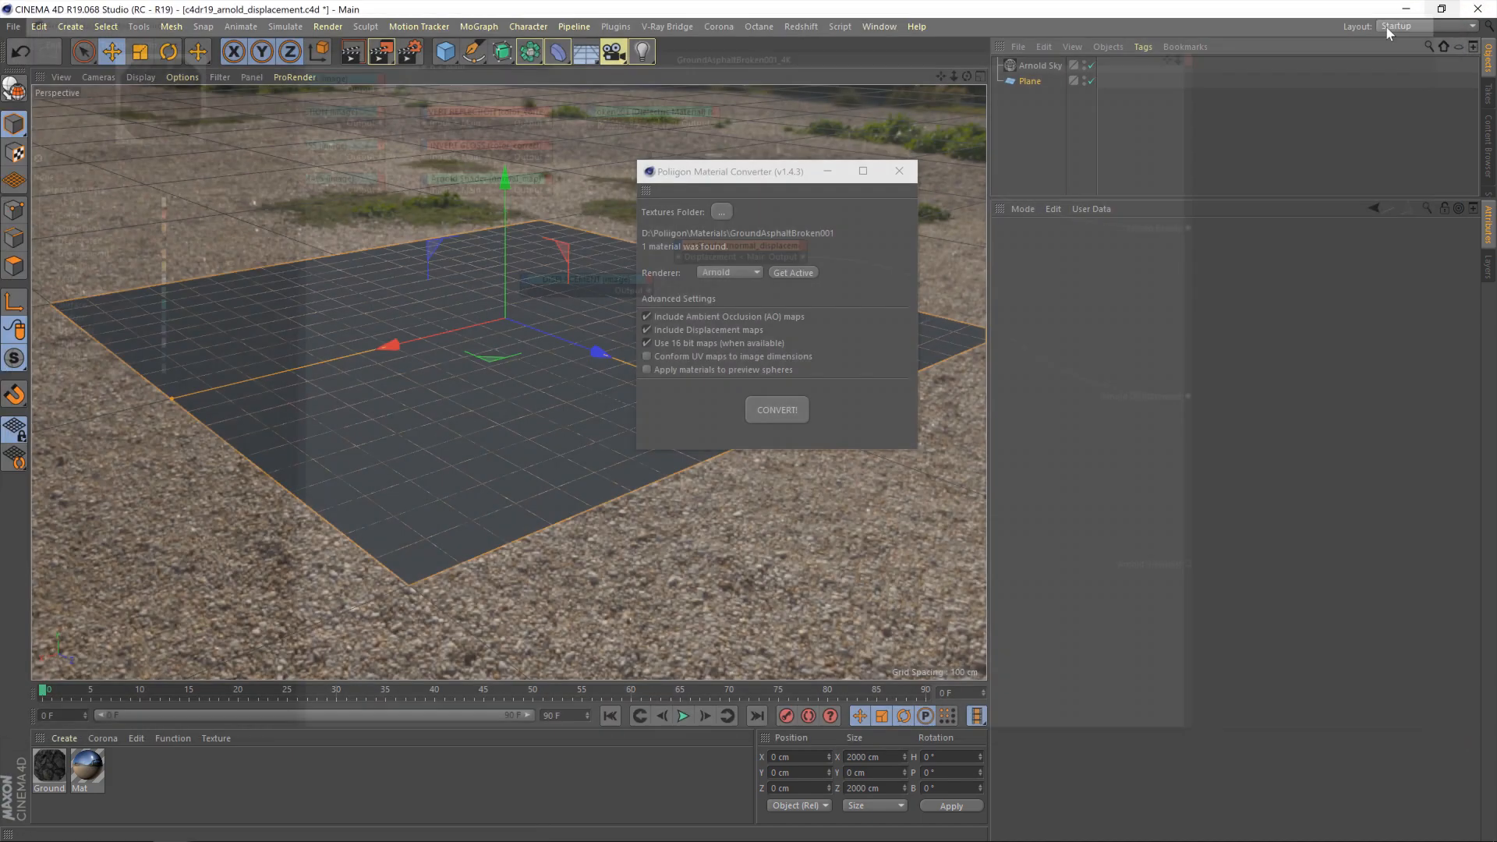
- Assign the Ground material to the Plane, close the converter, and set Tiles U to 3
{"action": "left_click", "coordinate": [48, 773]}
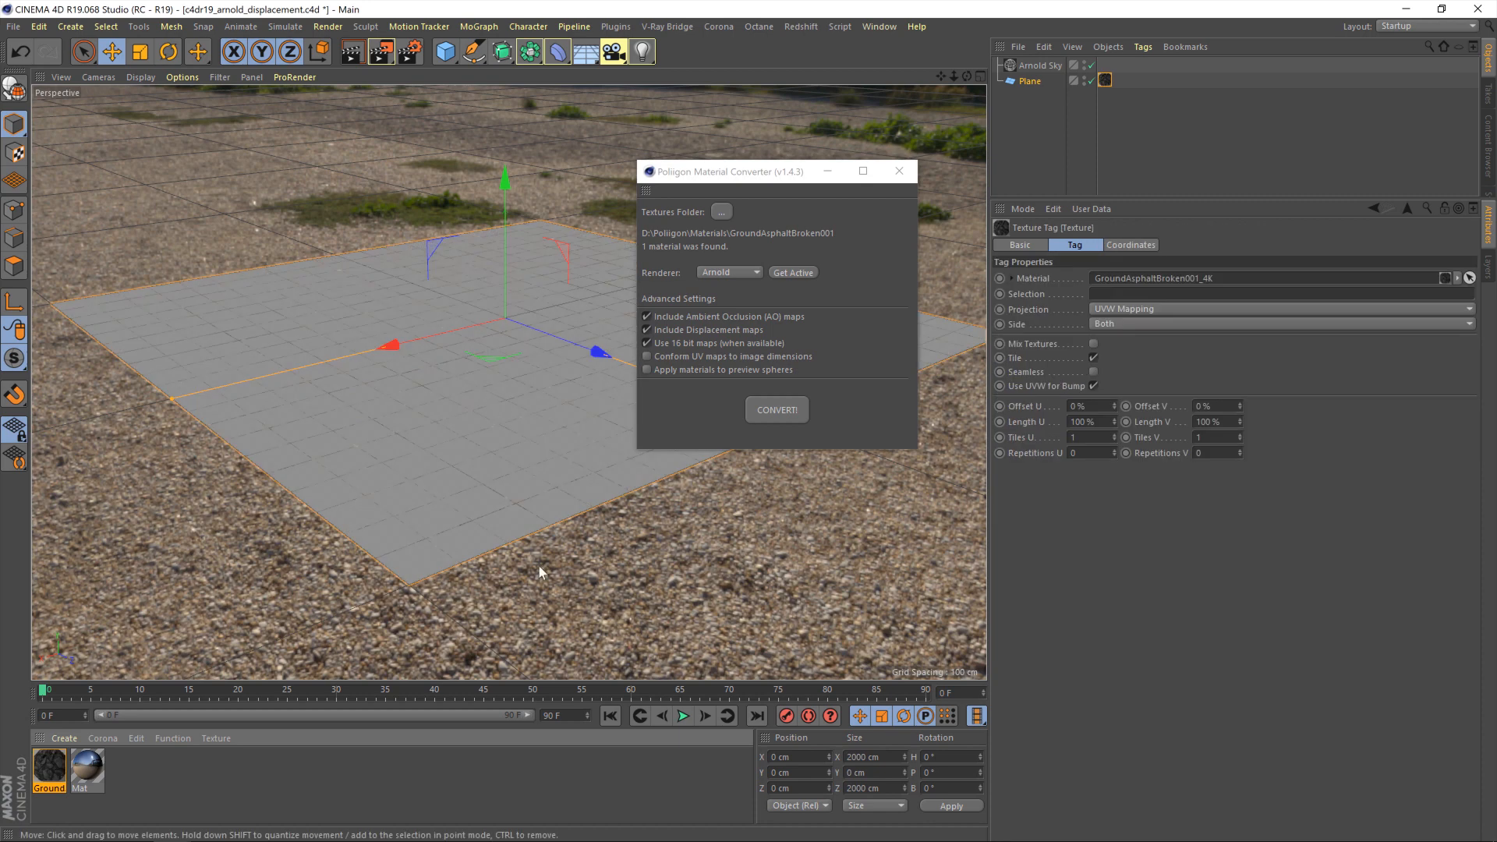
{"action": "mouse_move", "coordinate": [505, 519]}
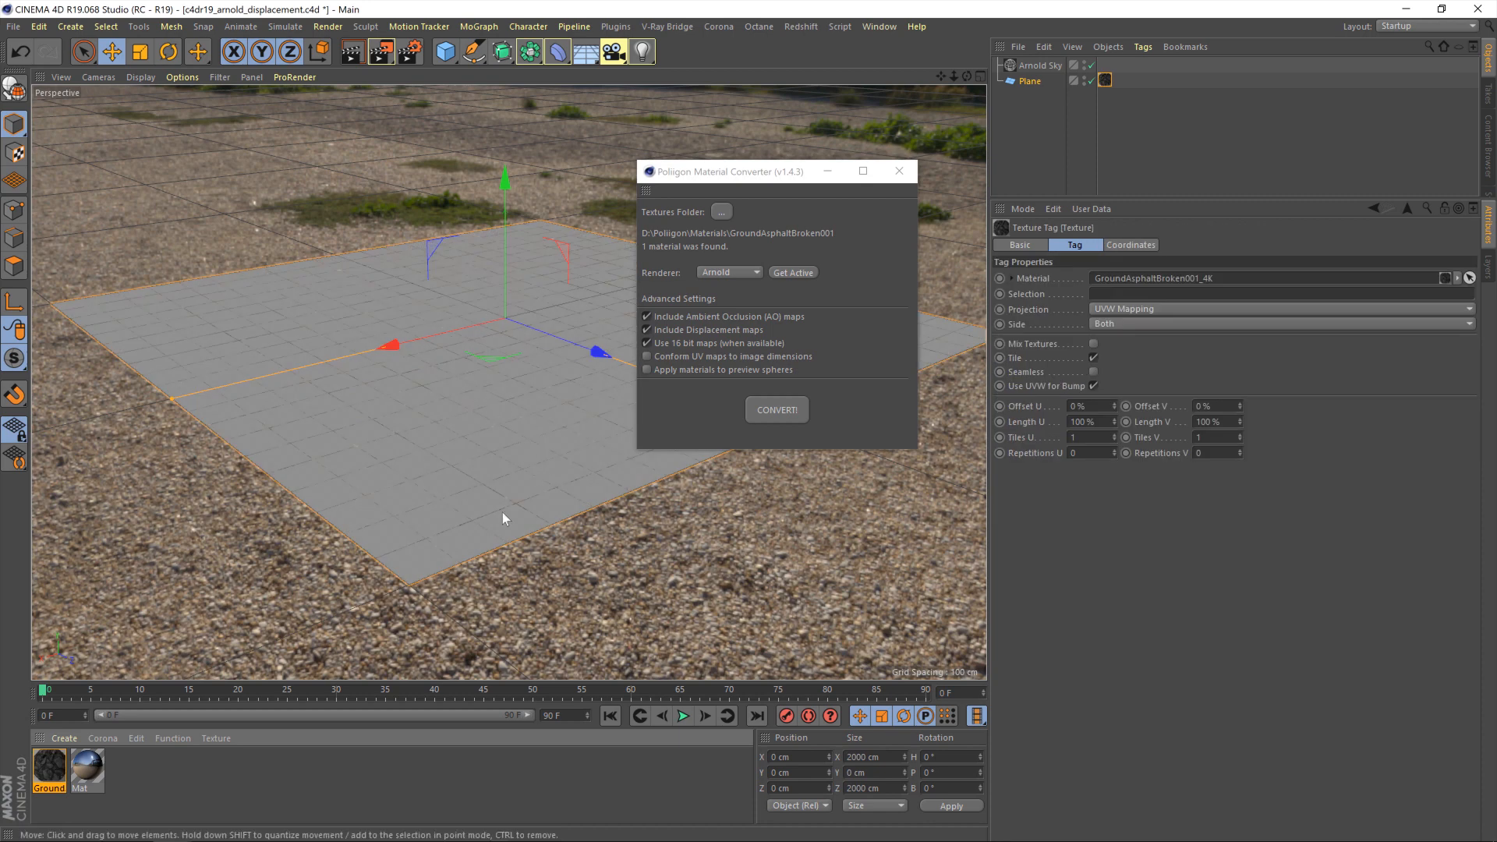
{"action": "left_click", "coordinate": [899, 171]}
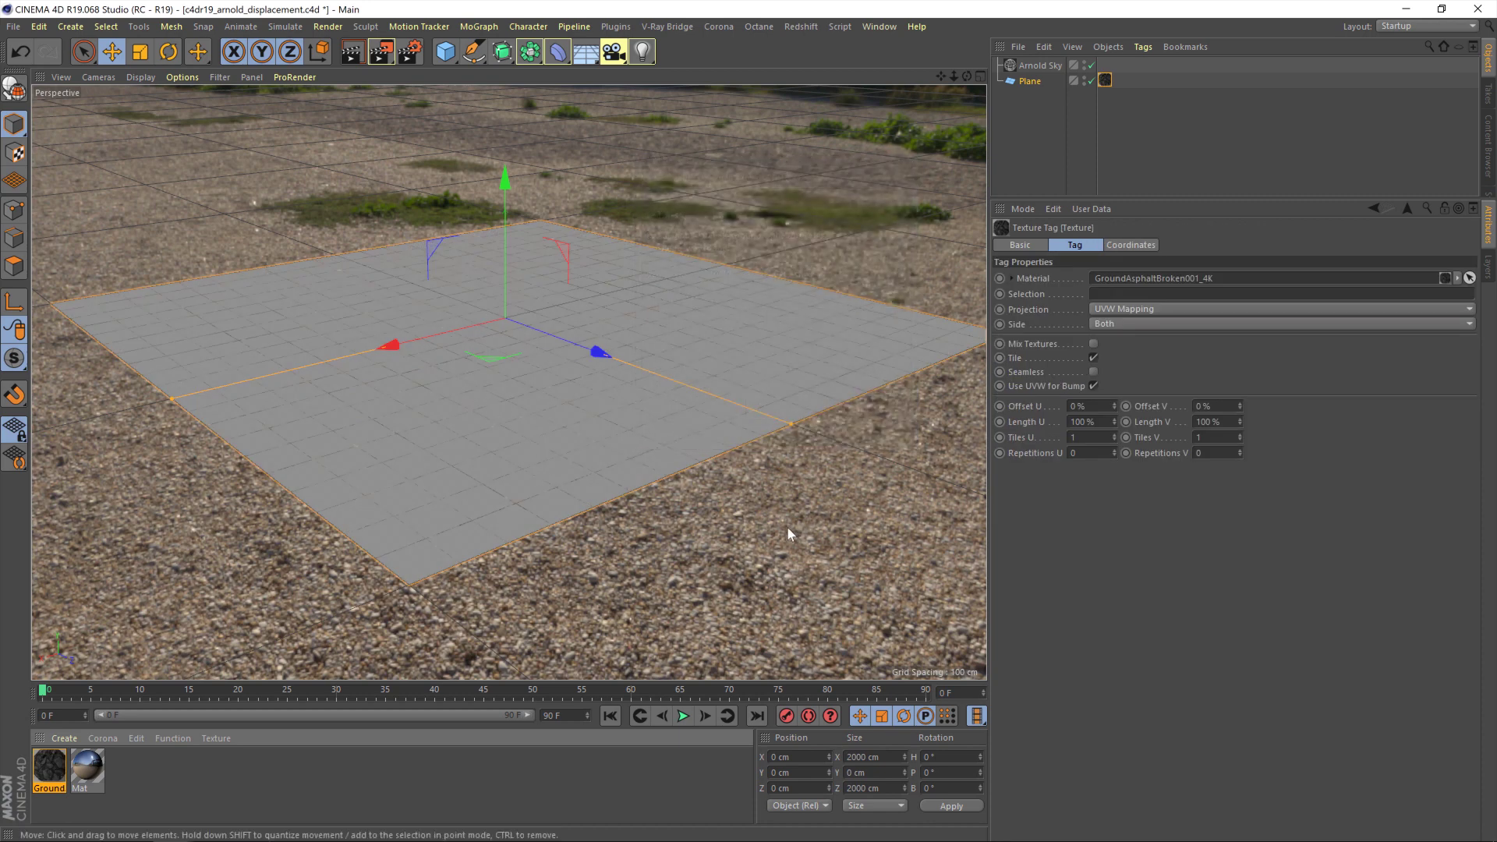
{"action": "left_click", "coordinate": [1087, 436]}
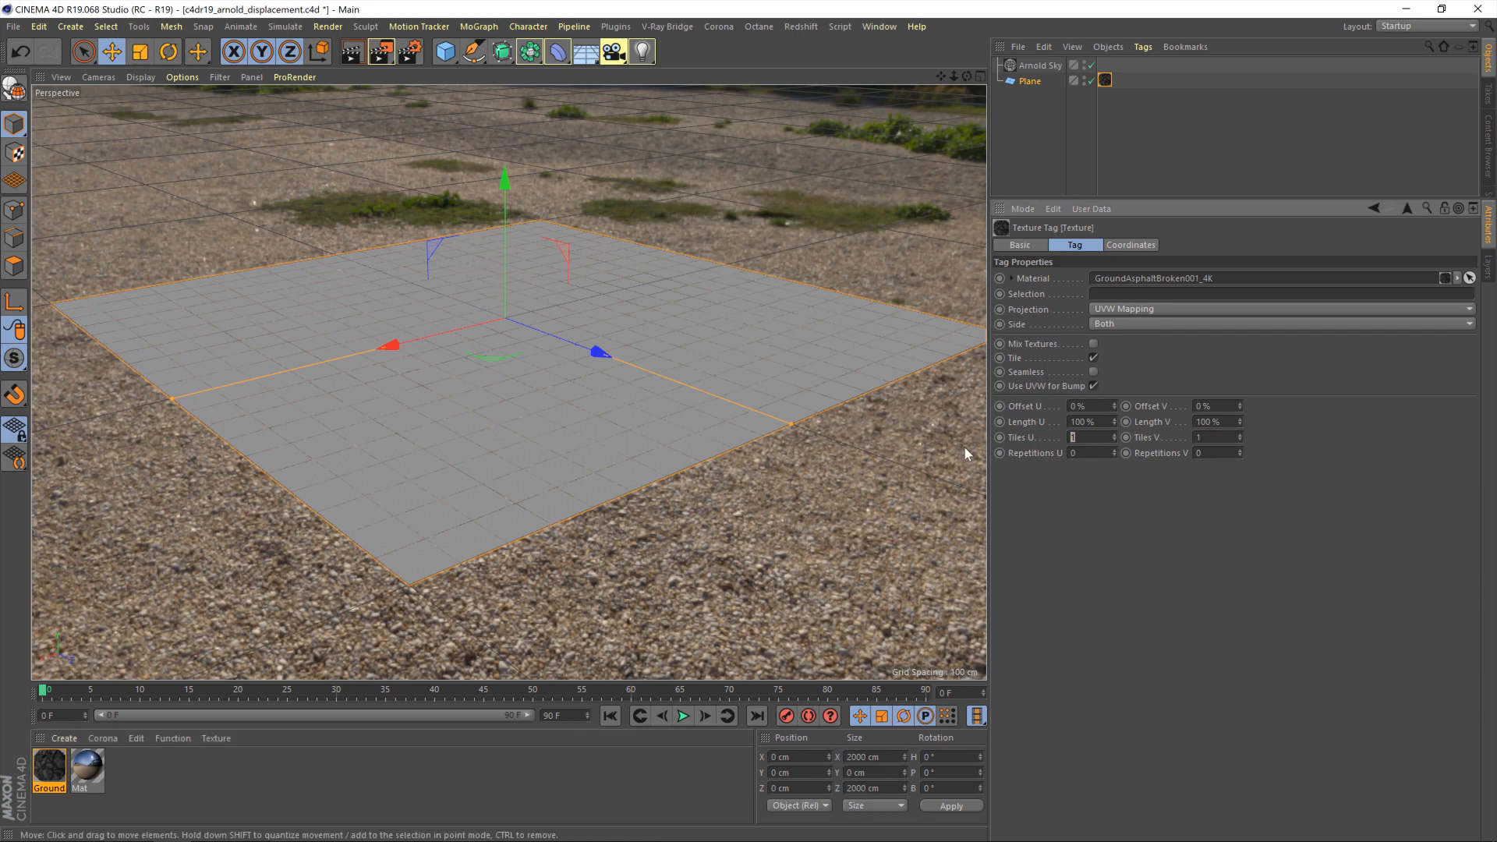
{"action": "type", "text": "3"}
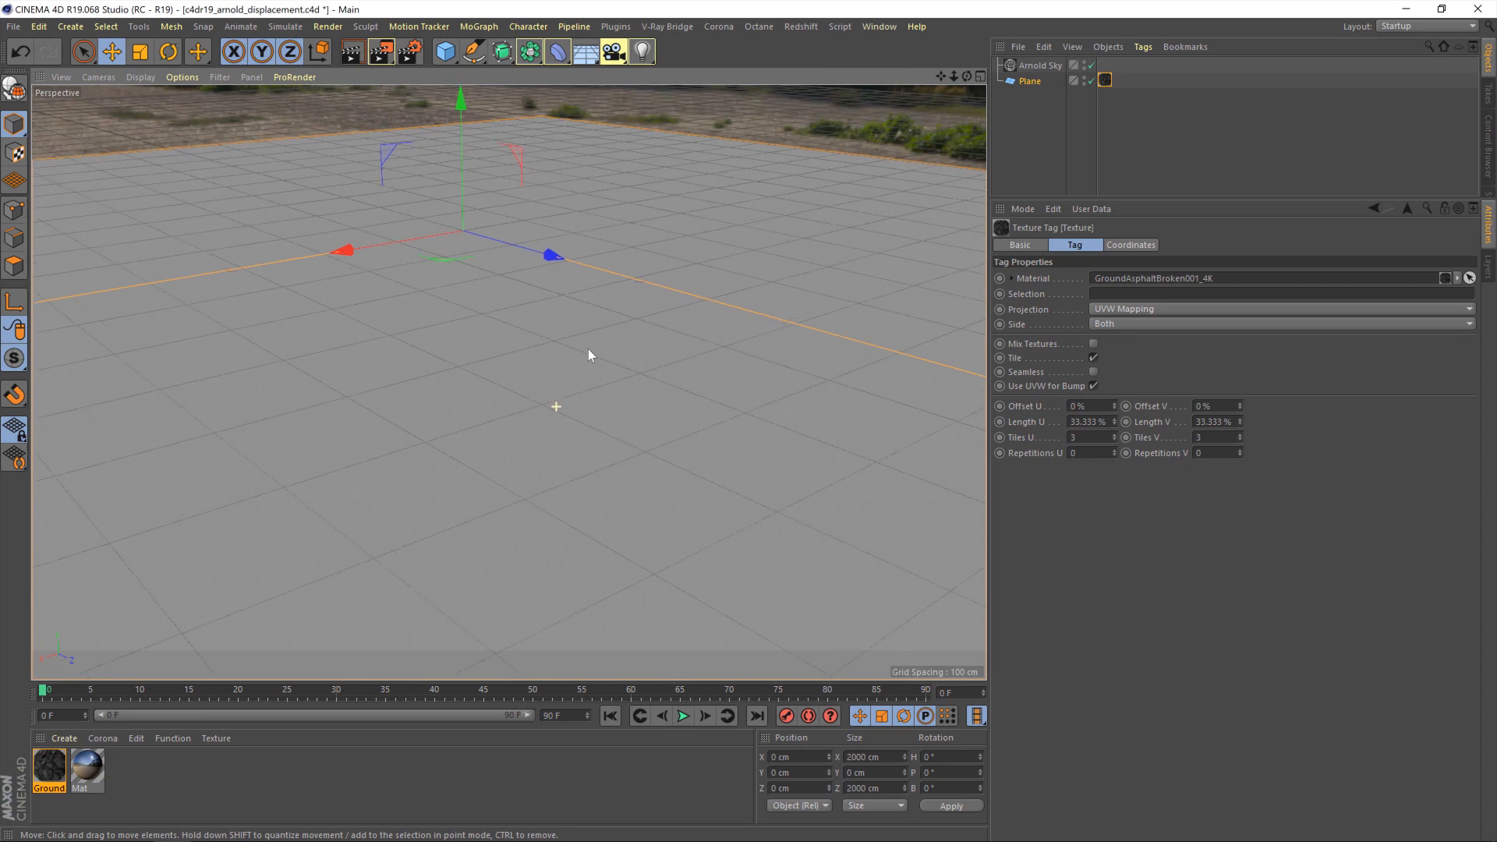
- Zoom in close to the plane, render the displaced asphalt, then close the Picture Viewer
{"action": "left_click_drag", "start_coordinate": [590, 356], "coordinate": [790, 458]}
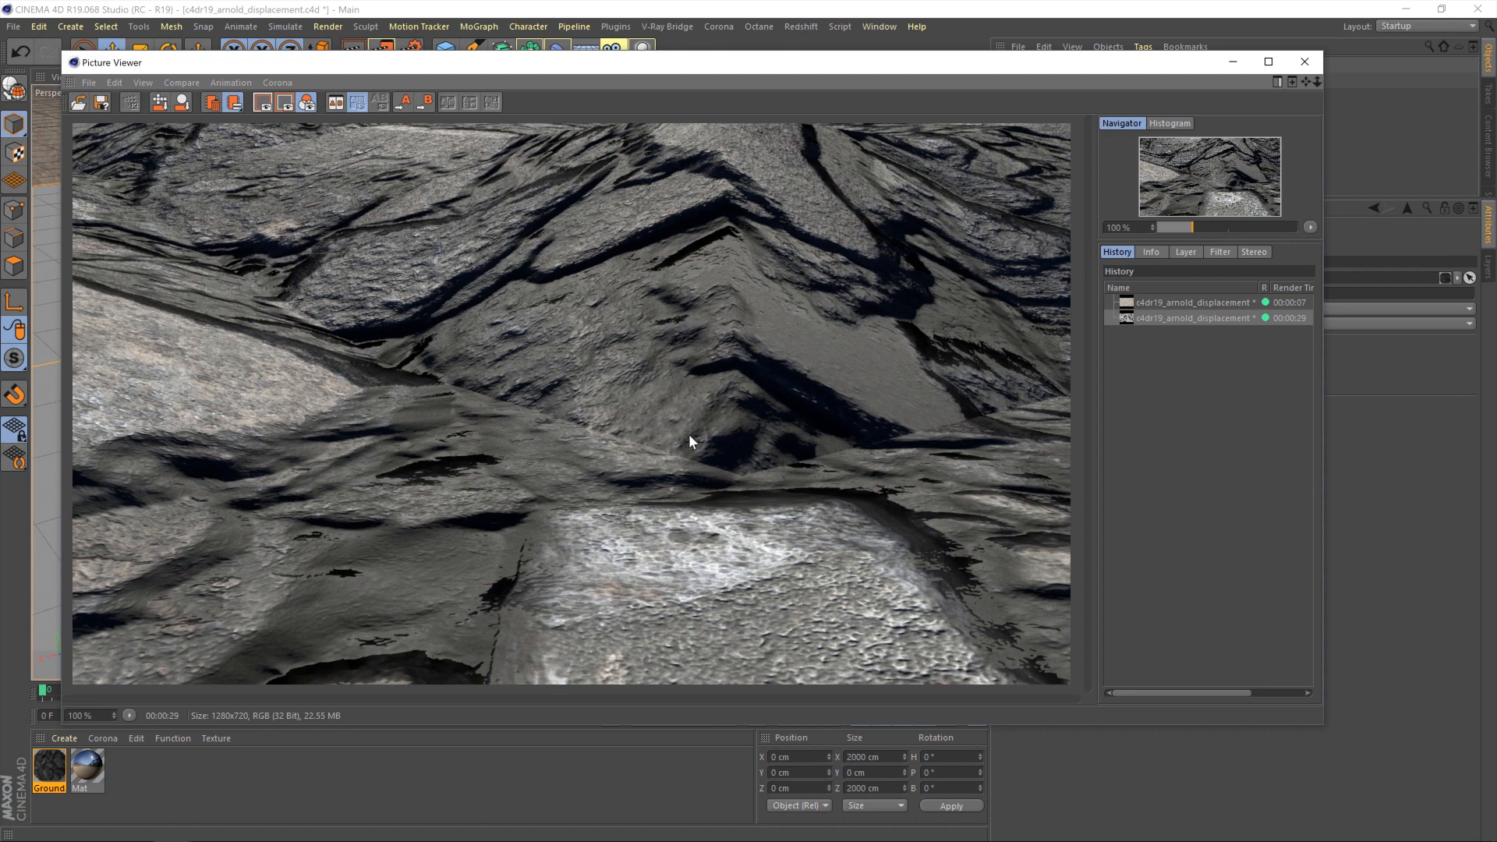
{"action": "mouse_move", "coordinate": [624, 405]}
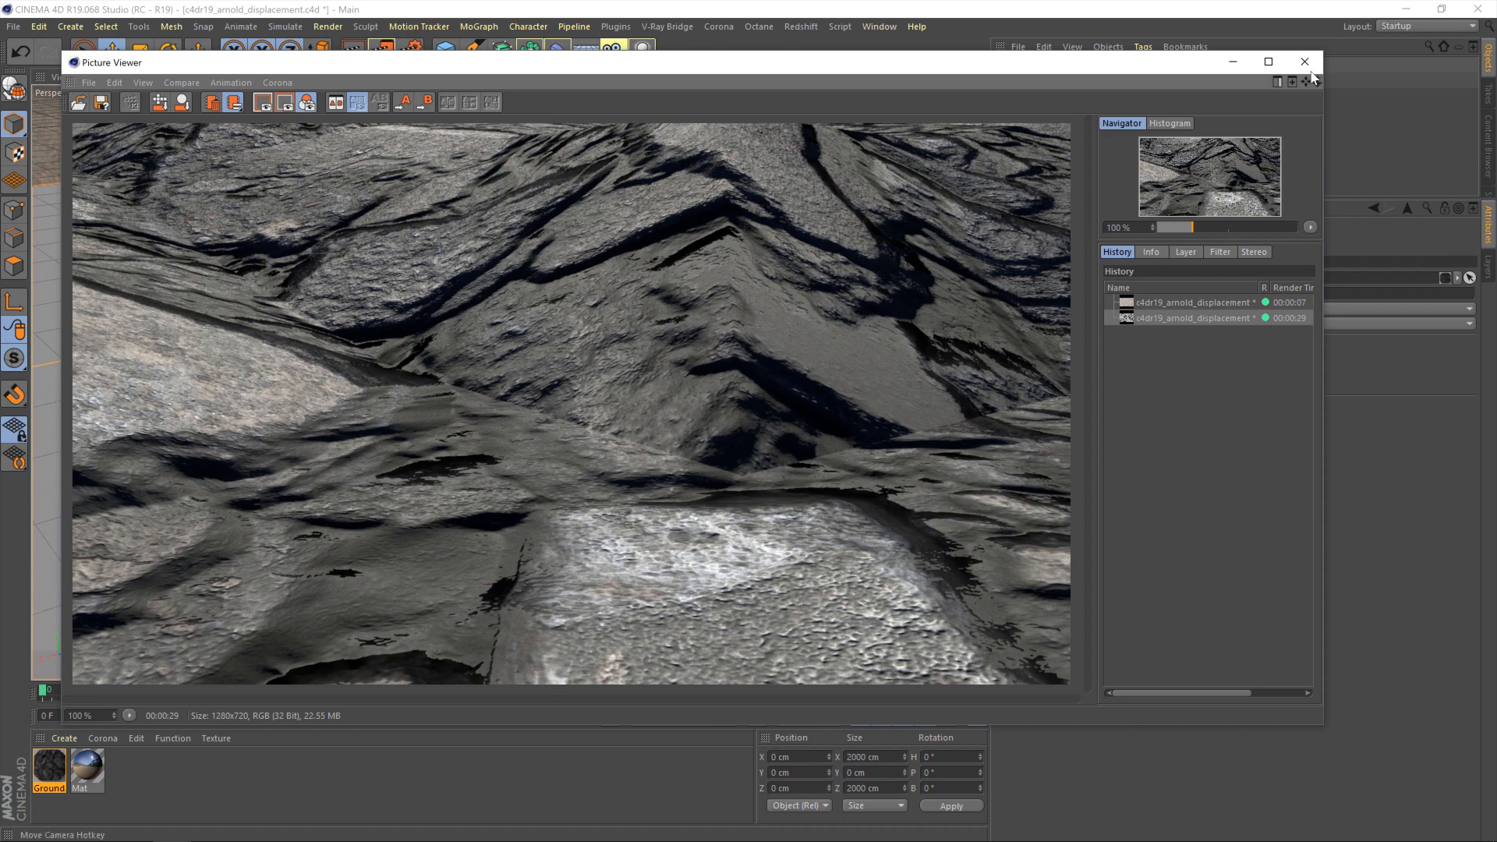
{"action": "left_click", "coordinate": [1304, 62]}
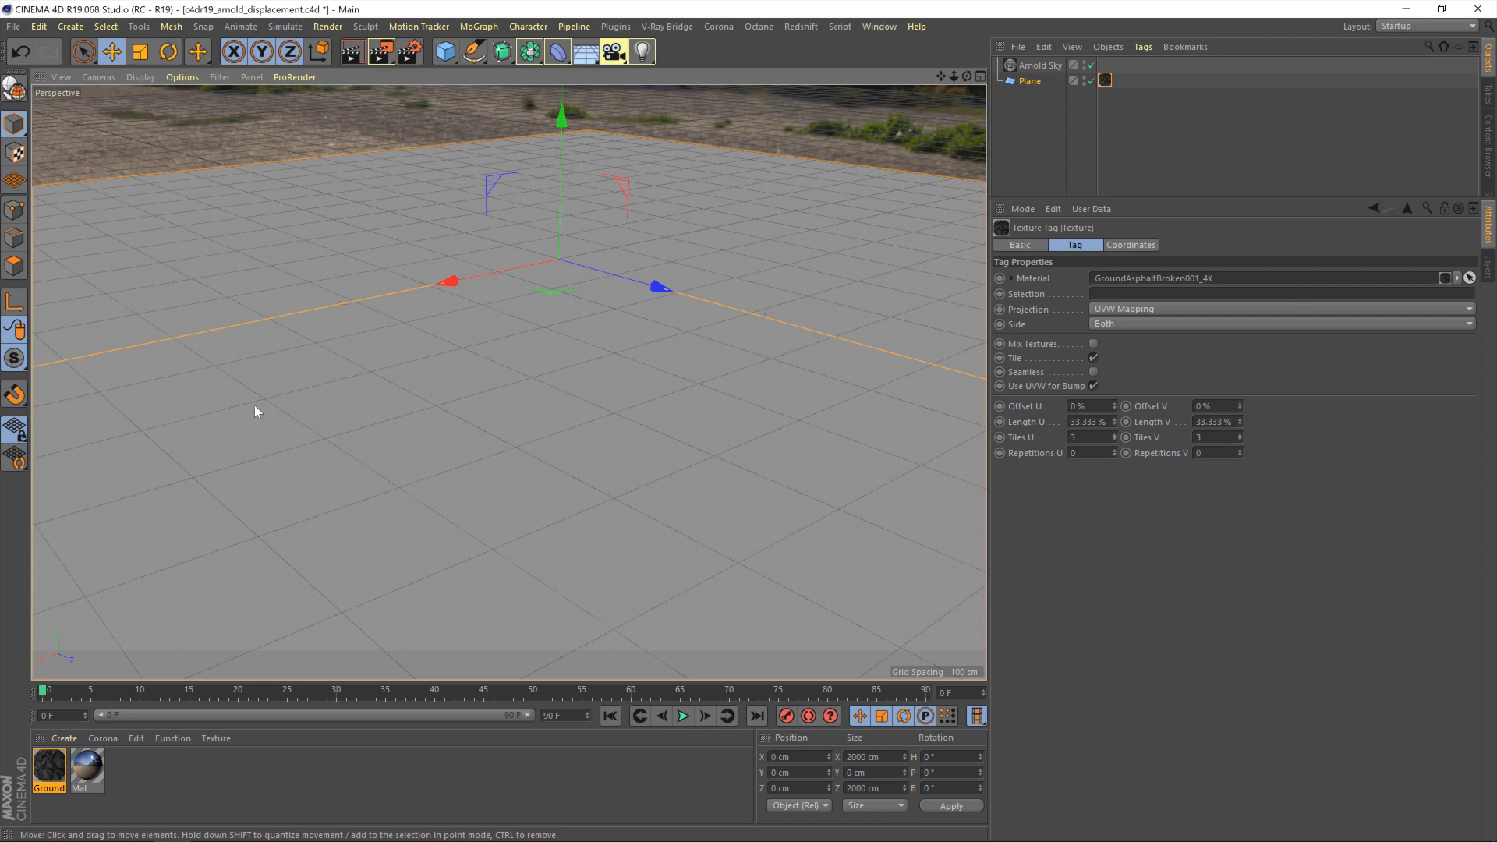
{"action": "mouse_move", "coordinate": [466, 77]}
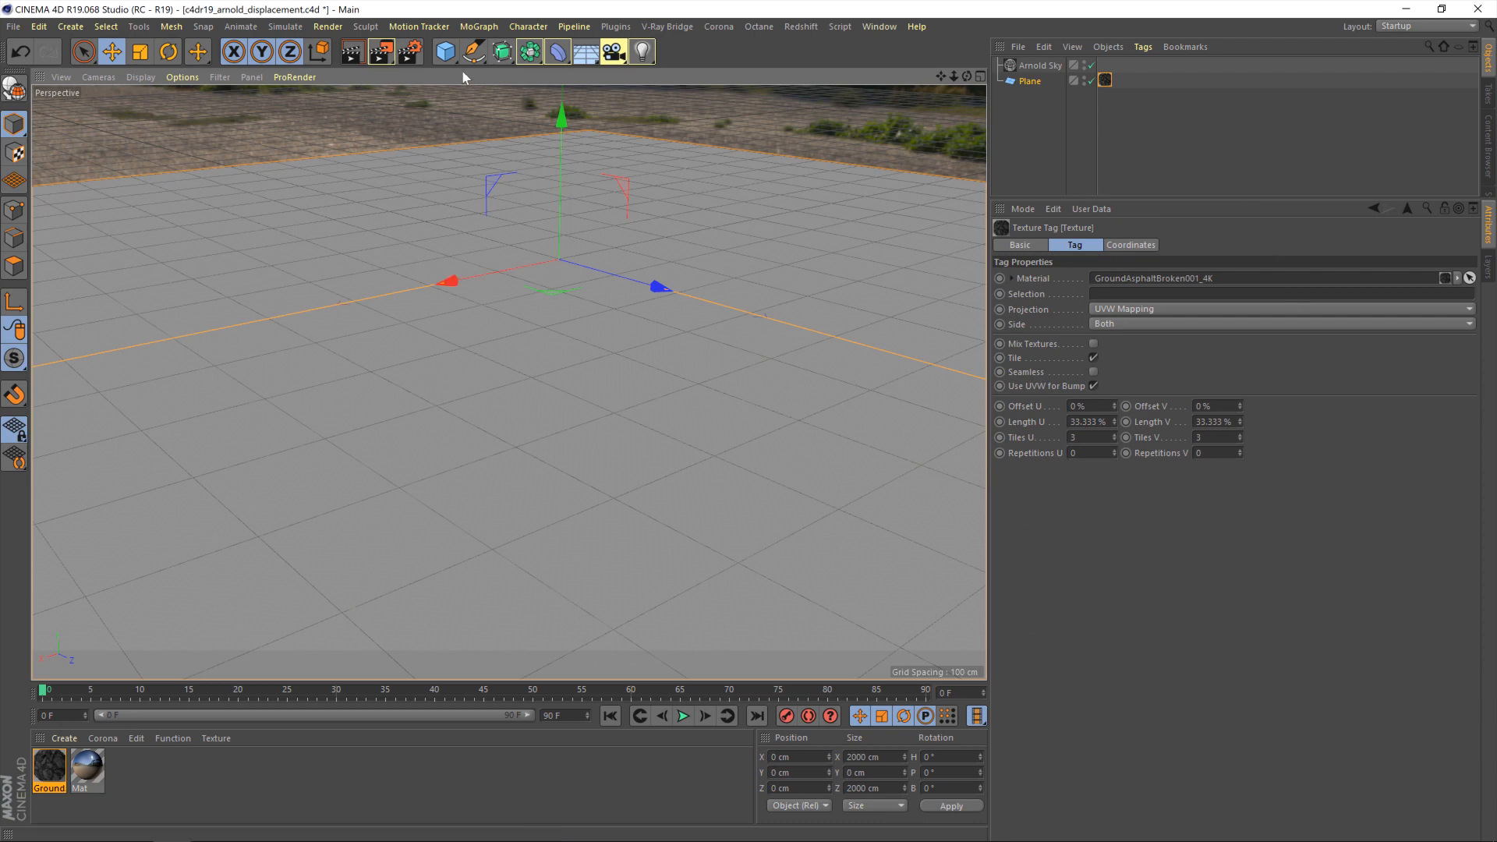
{"action": "mouse_move", "coordinate": [39, 781]}
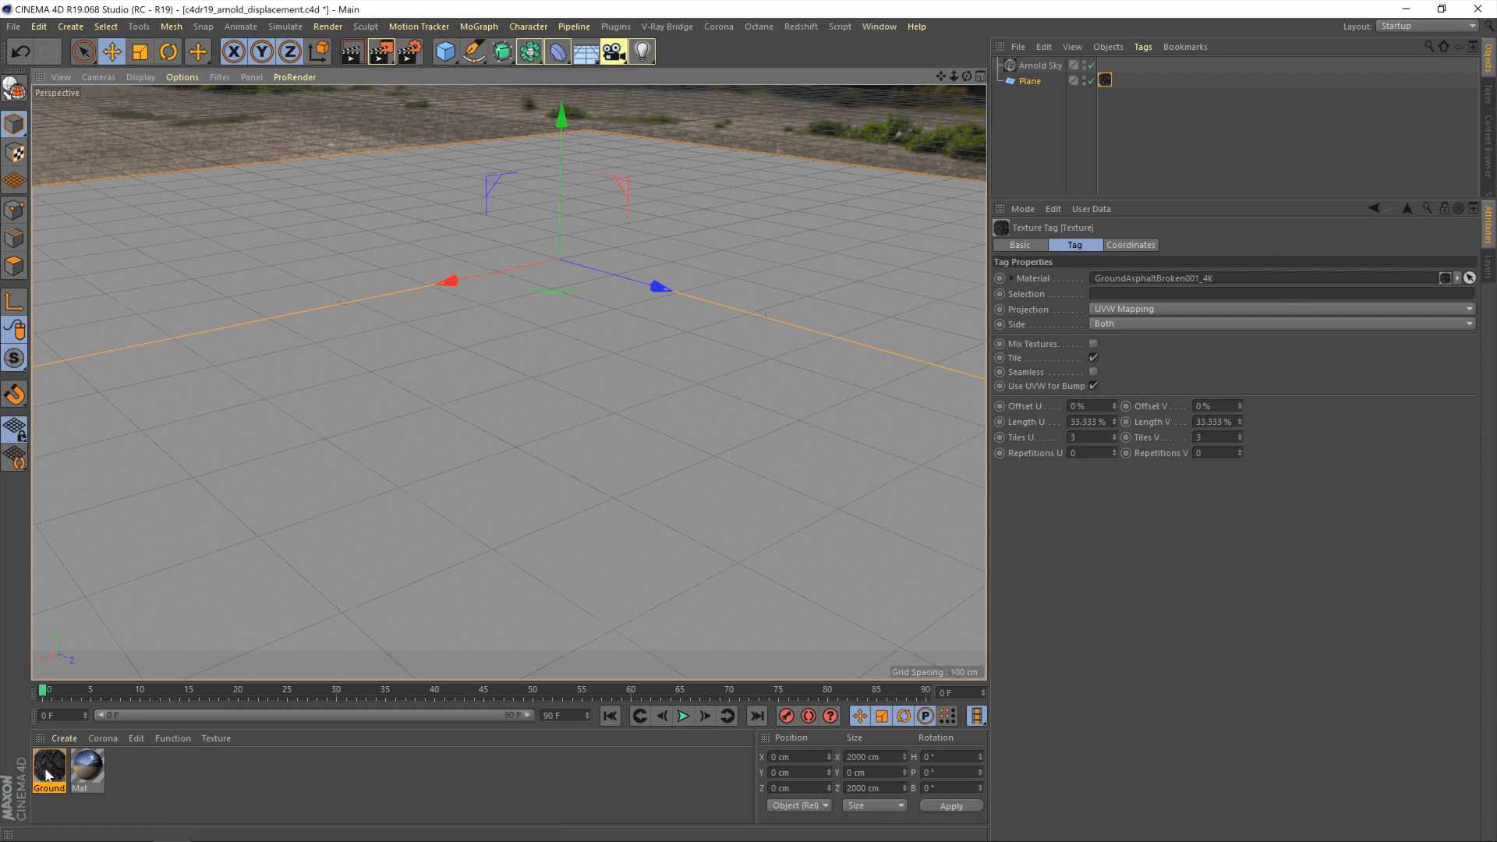
- Open the Ground material's Arnold shader network from its Material Editor
{"action": "double_click", "coordinate": [44, 771]}
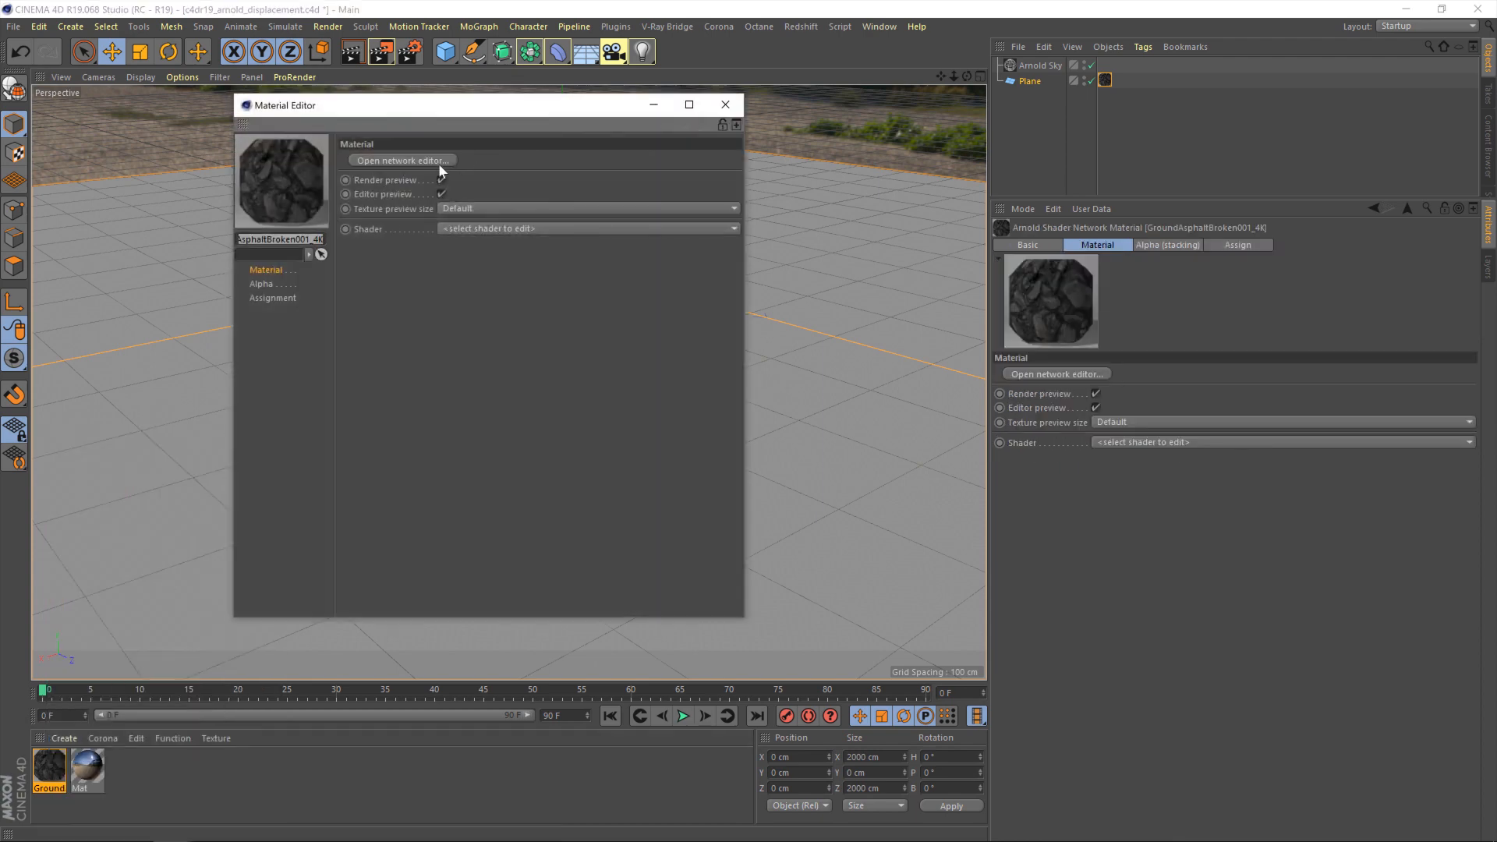
{"action": "left_click", "coordinate": [402, 160]}
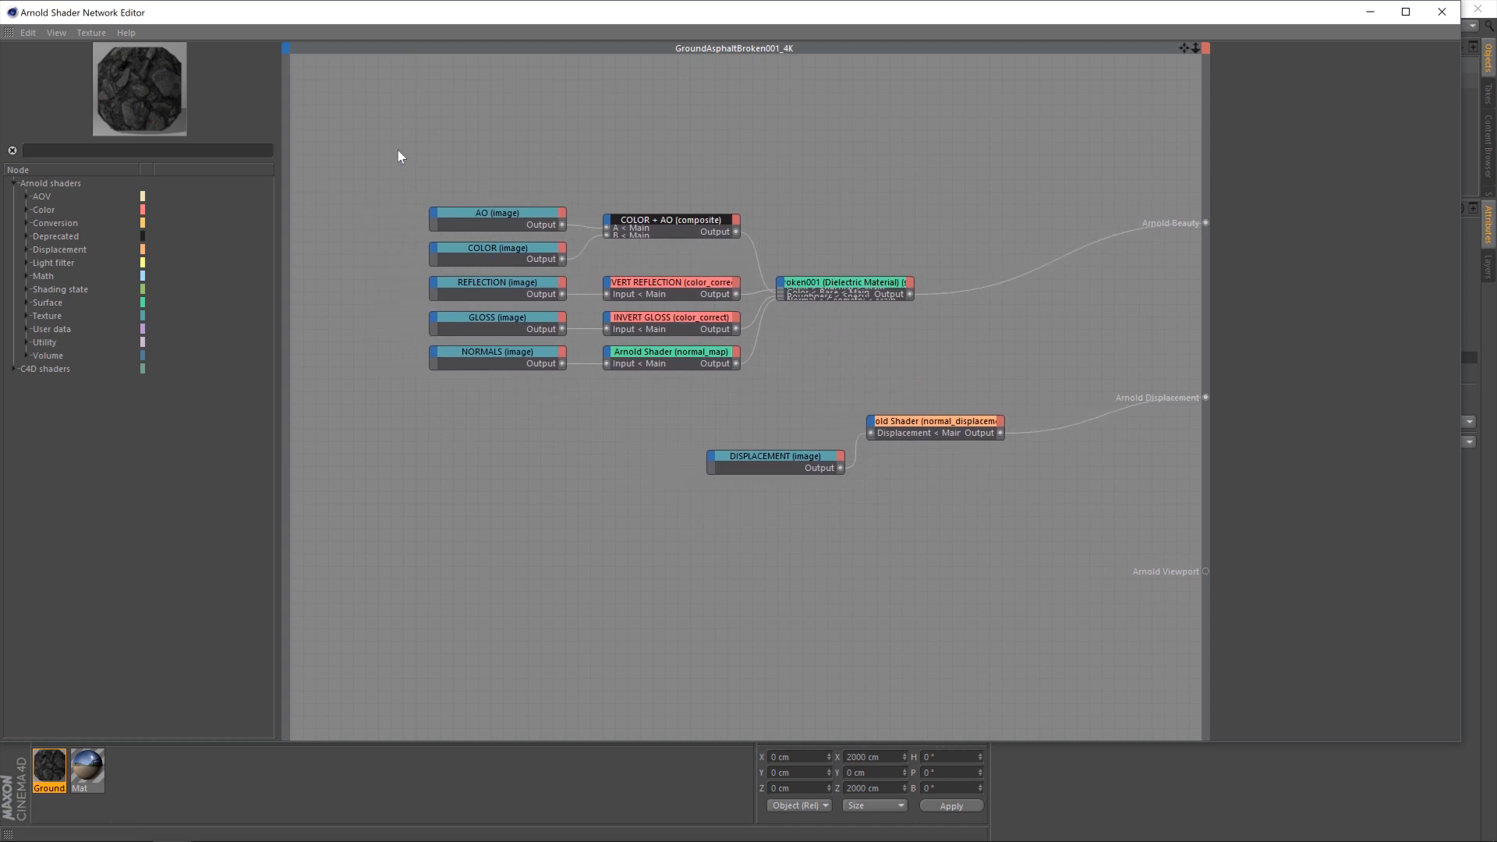
{"action": "mouse_move", "coordinate": [914, 271]}
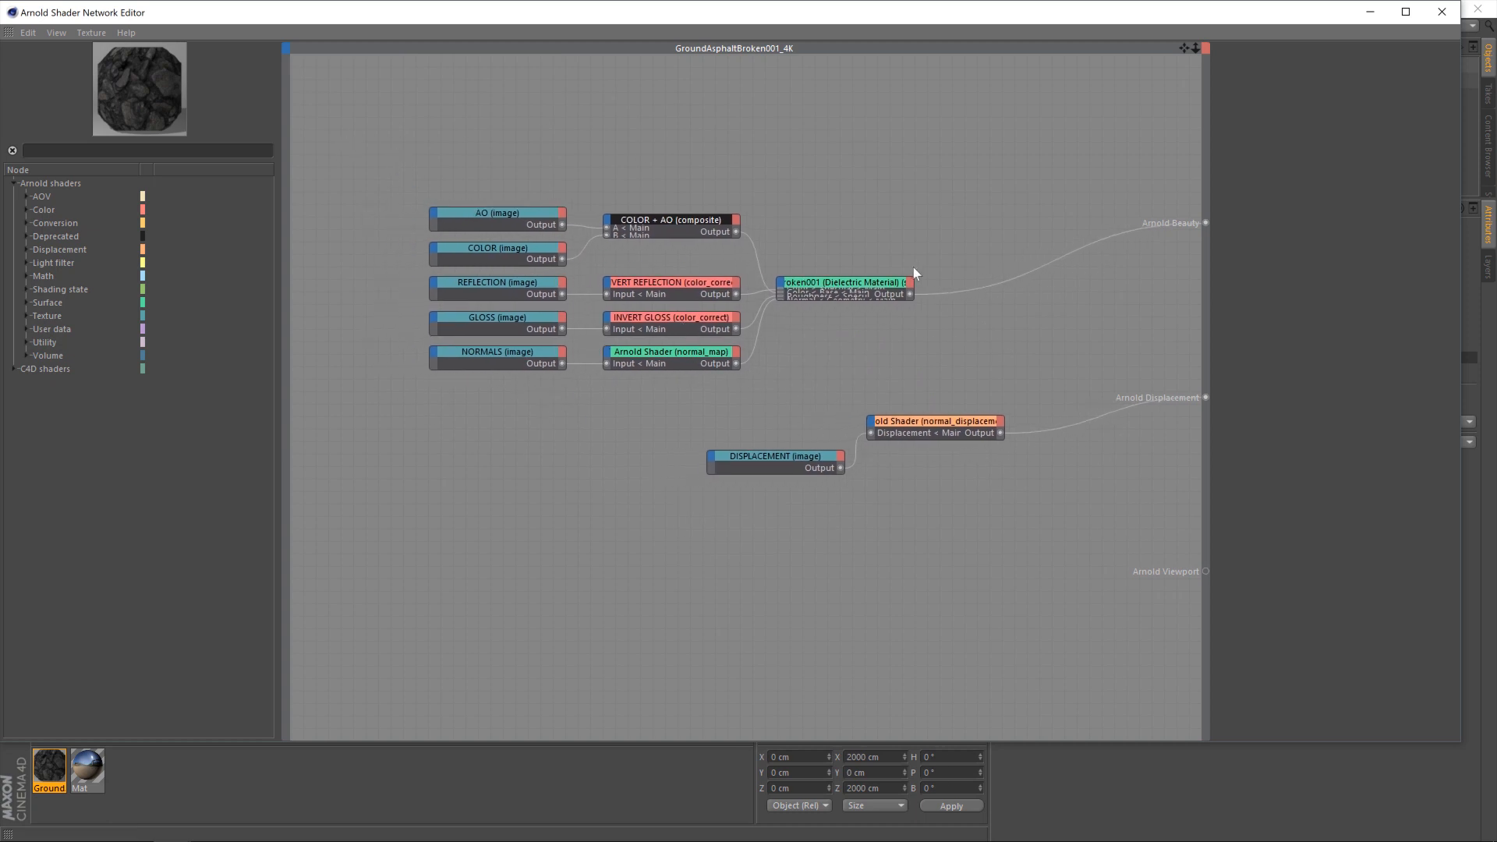
{"action": "mouse_move", "coordinate": [728, 171]}
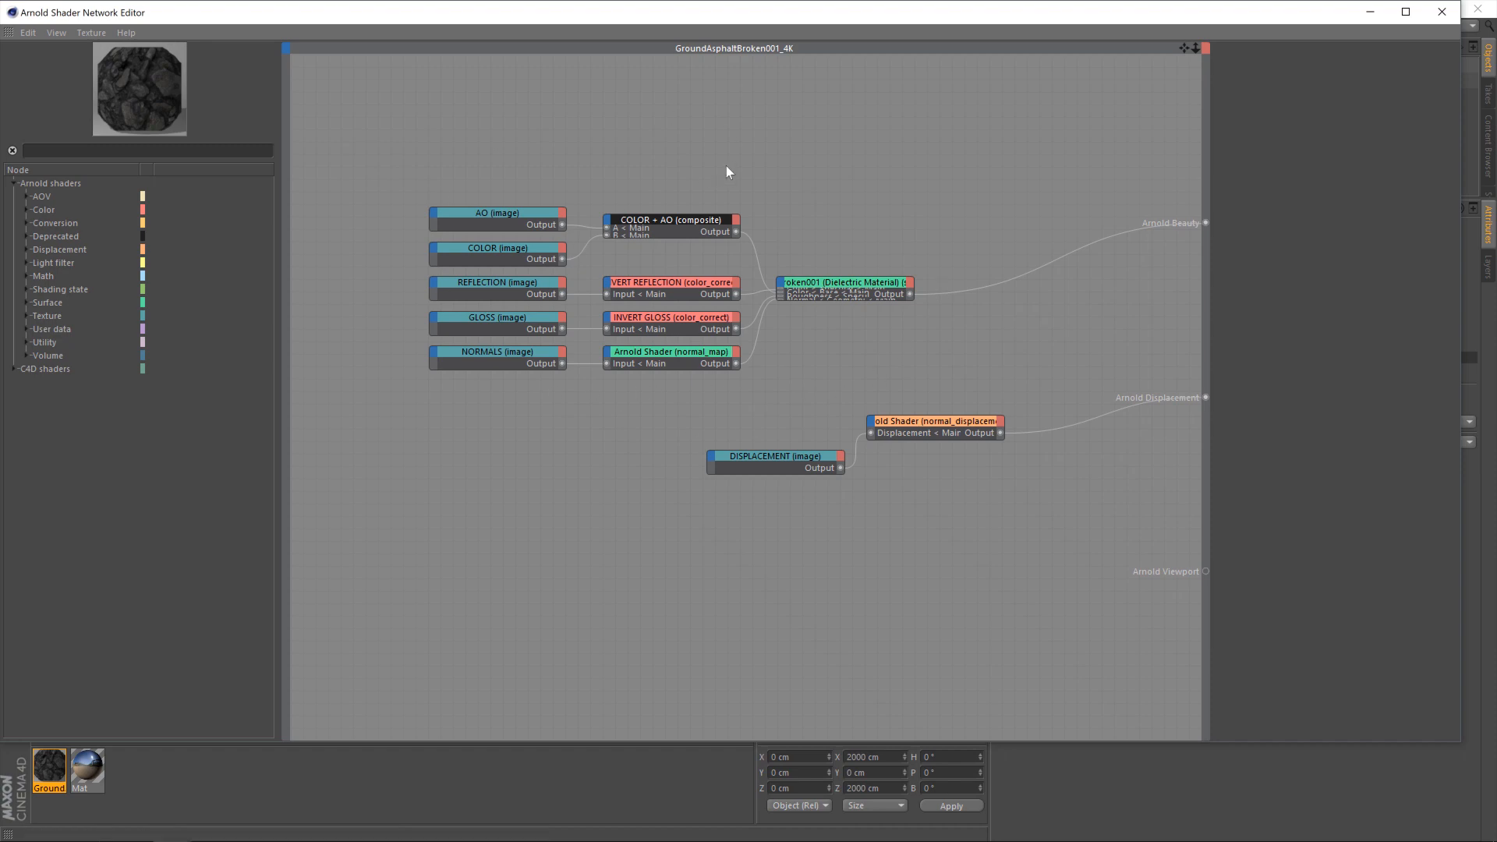
{"action": "mouse_move", "coordinate": [414, 195]}
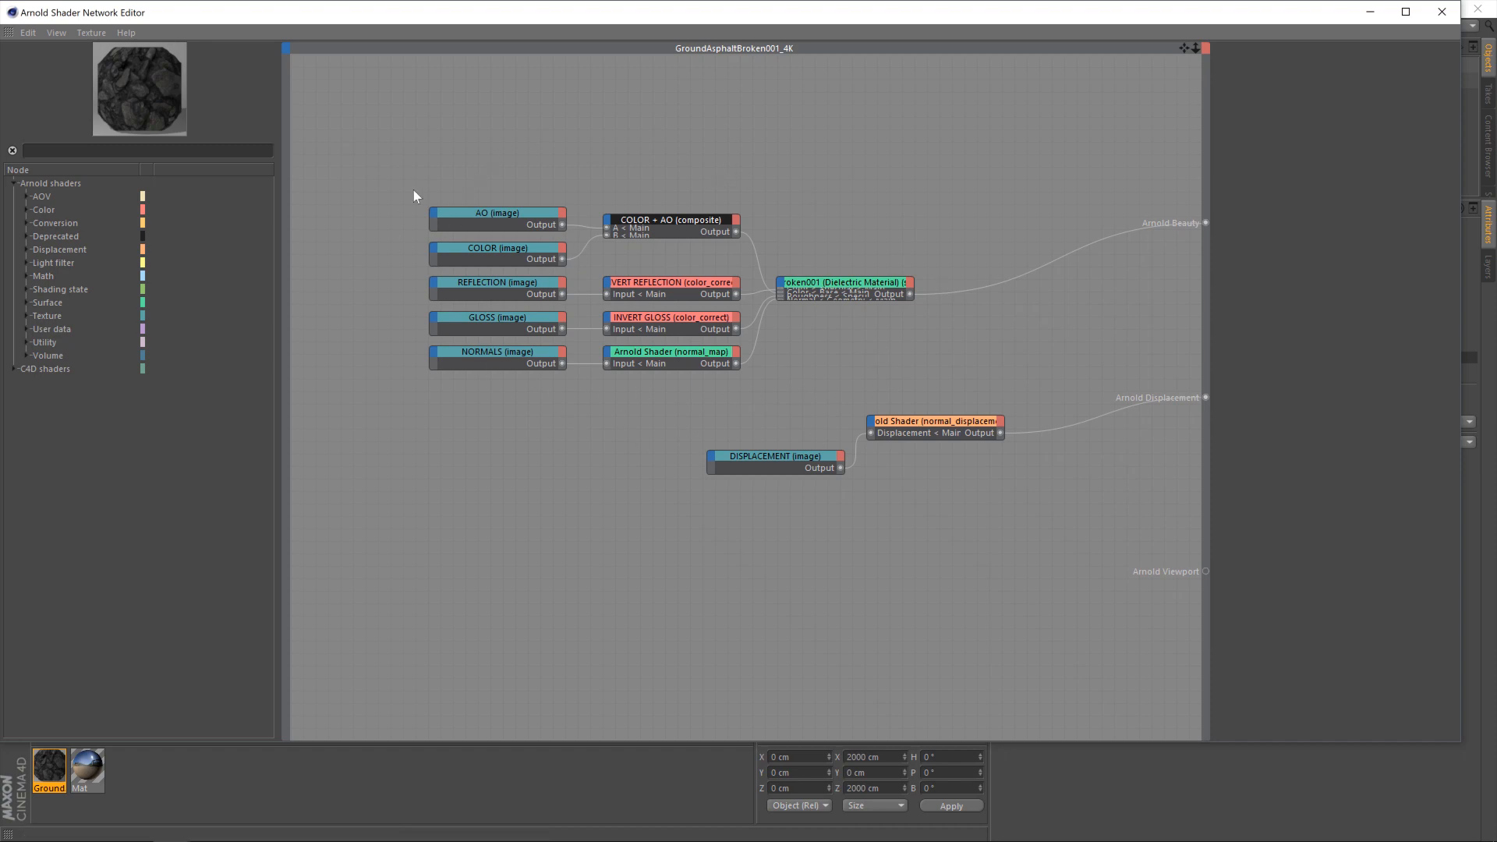
{"action": "mouse_move", "coordinate": [942, 363]}
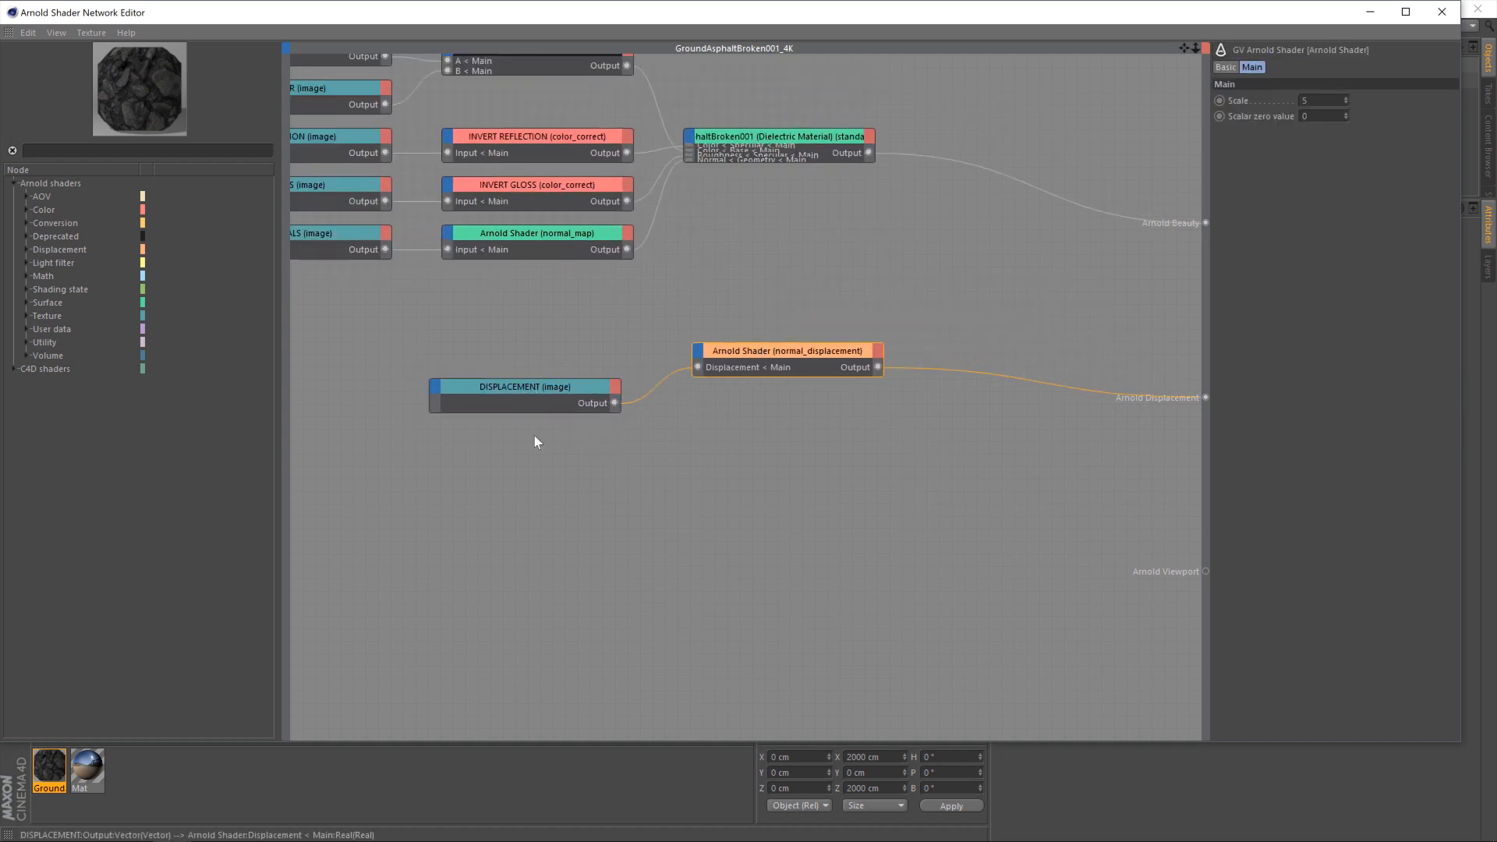
{"action": "left_click", "coordinate": [524, 386]}
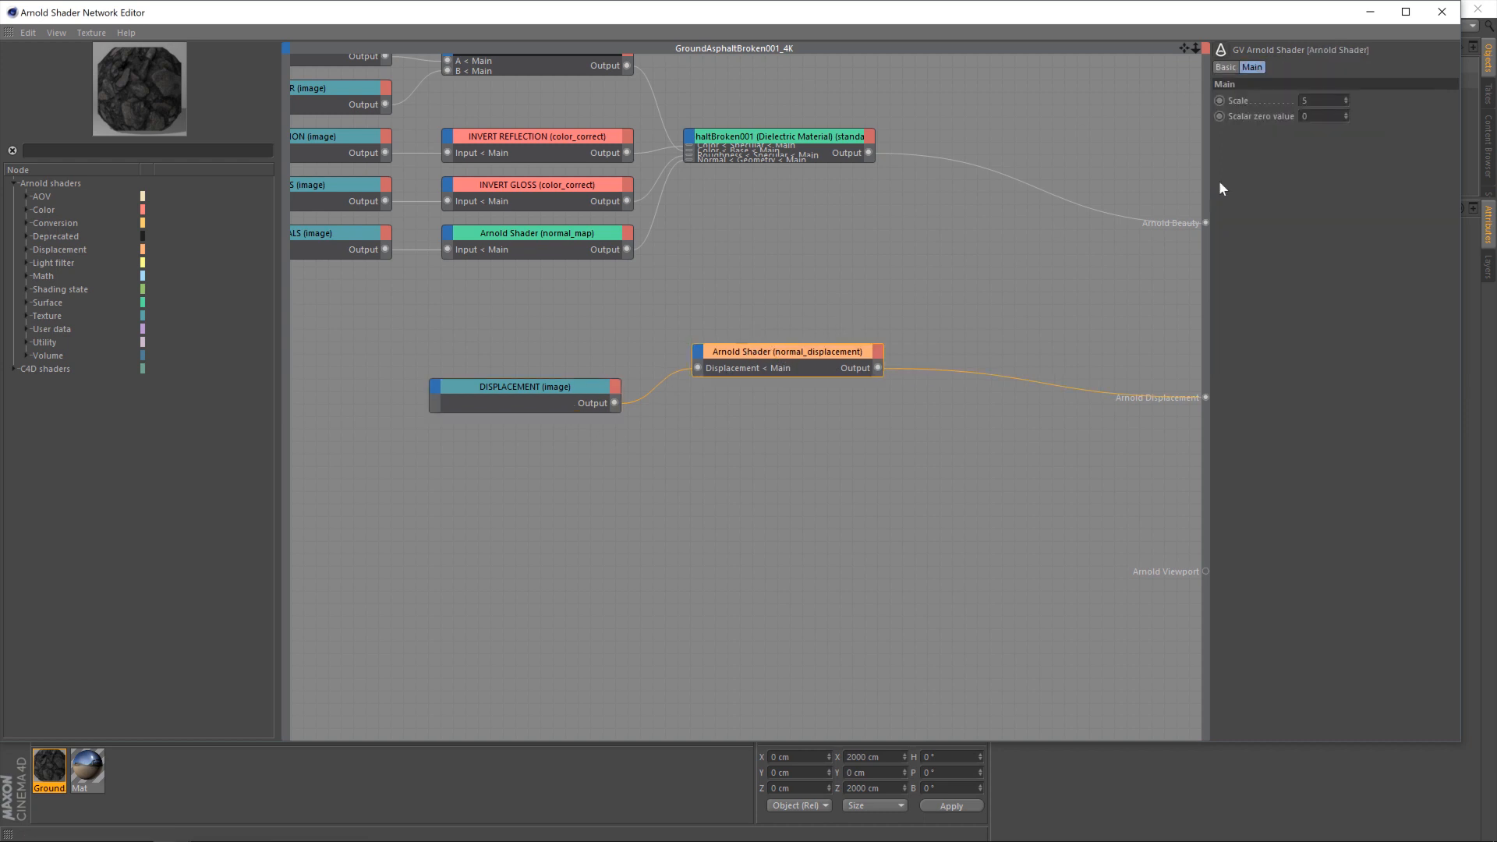
{"action": "left_click", "coordinate": [1321, 100]}
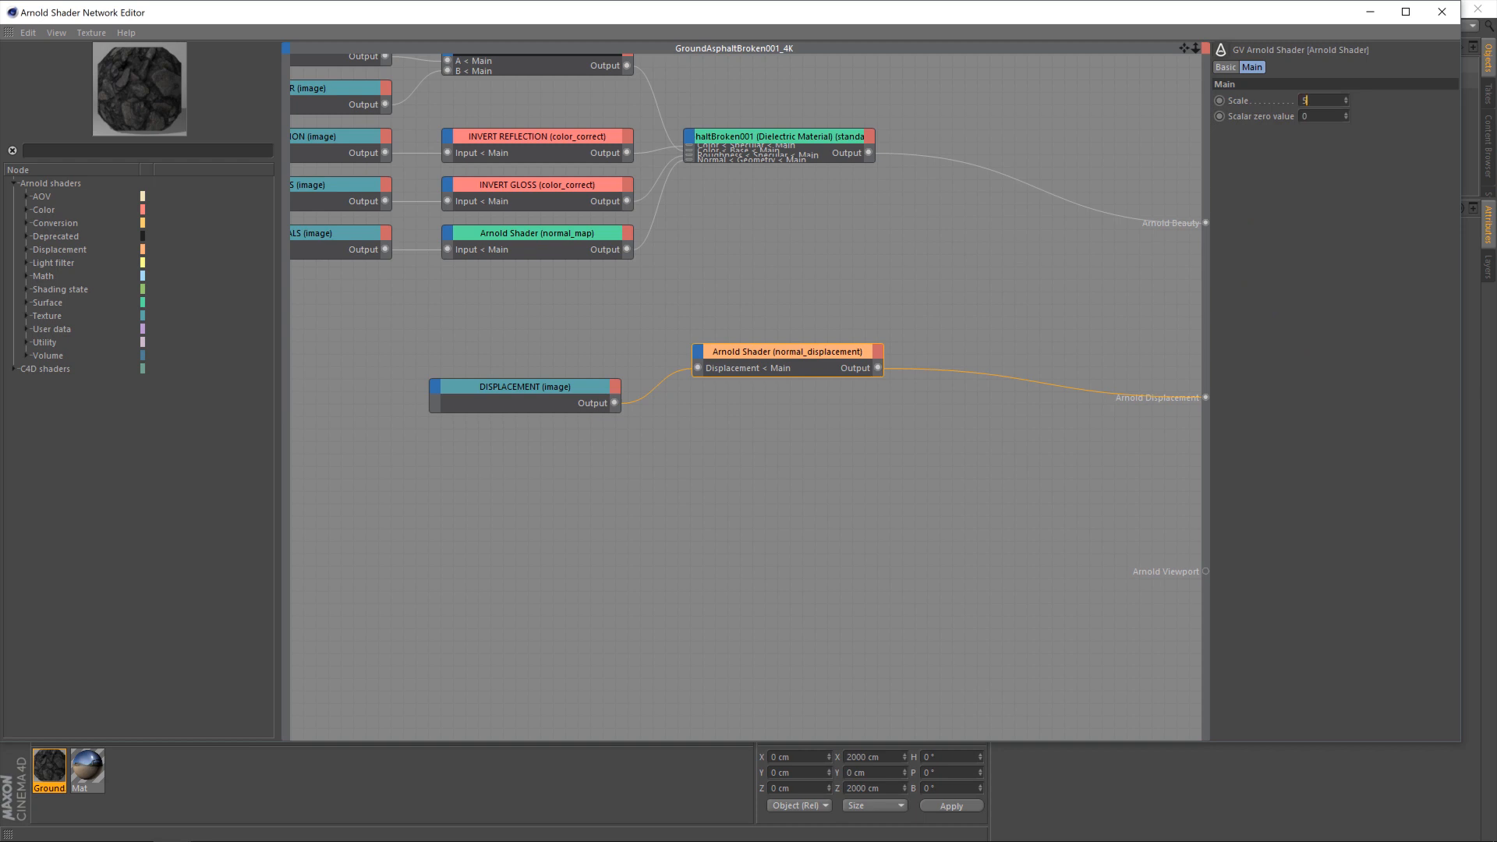
{"action": "left_click", "coordinate": [1320, 116]}
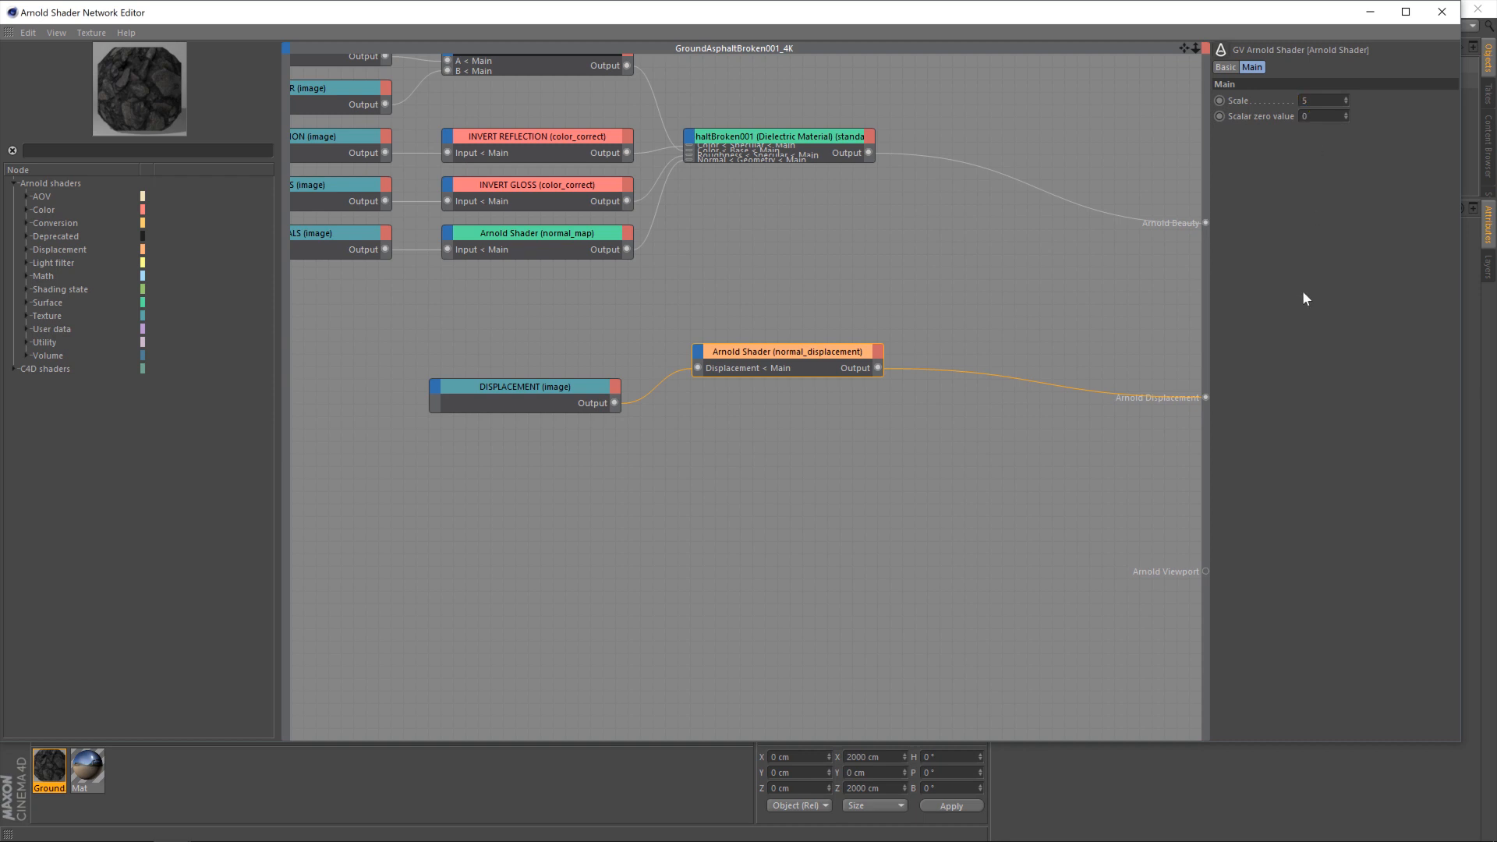
{"action": "left_click", "coordinate": [1318, 116]}
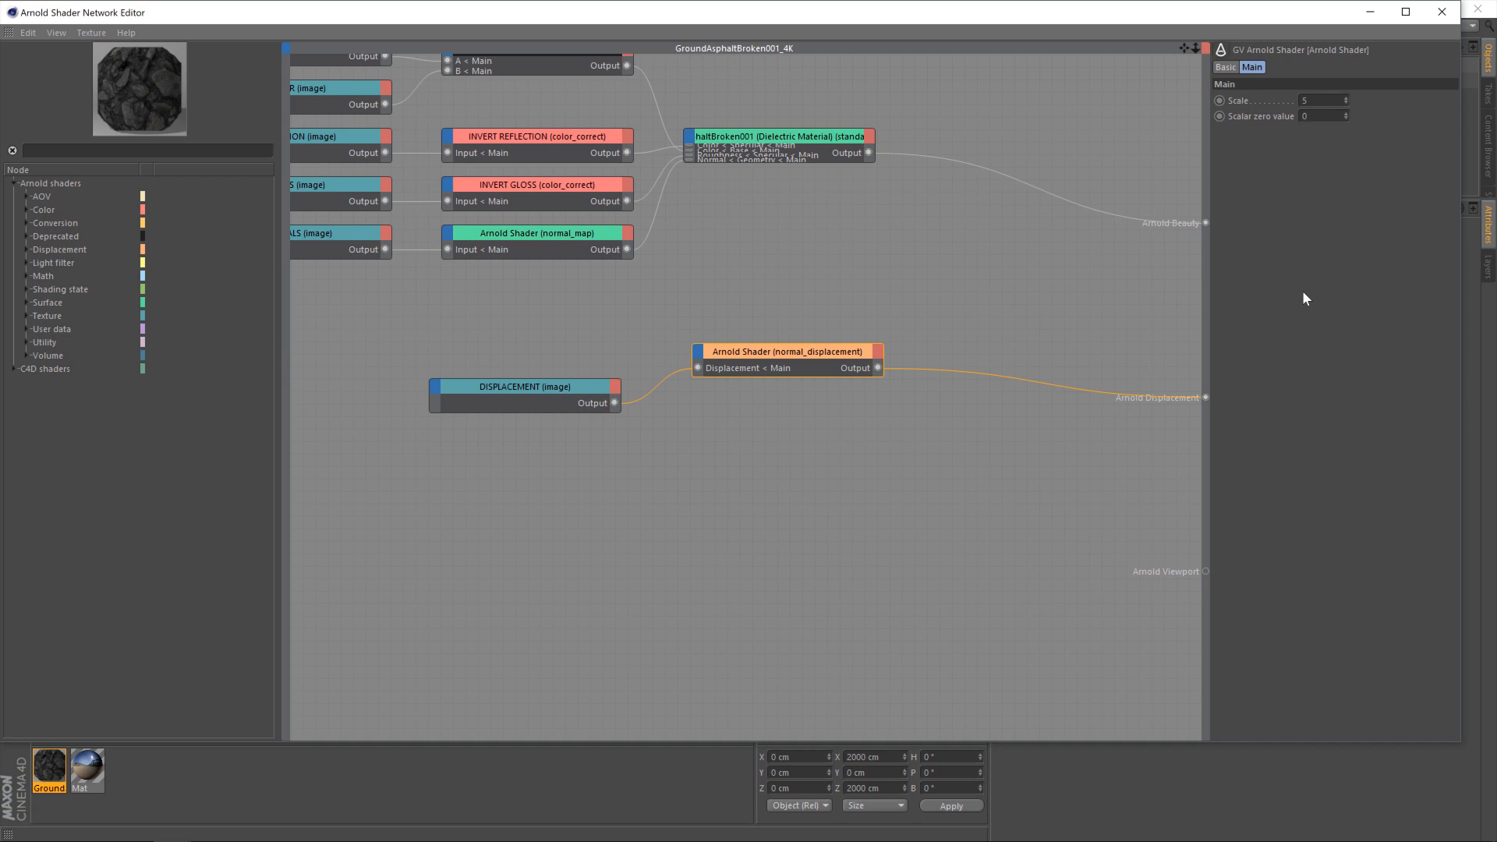
{"action": "left_click", "coordinate": [1321, 116]}
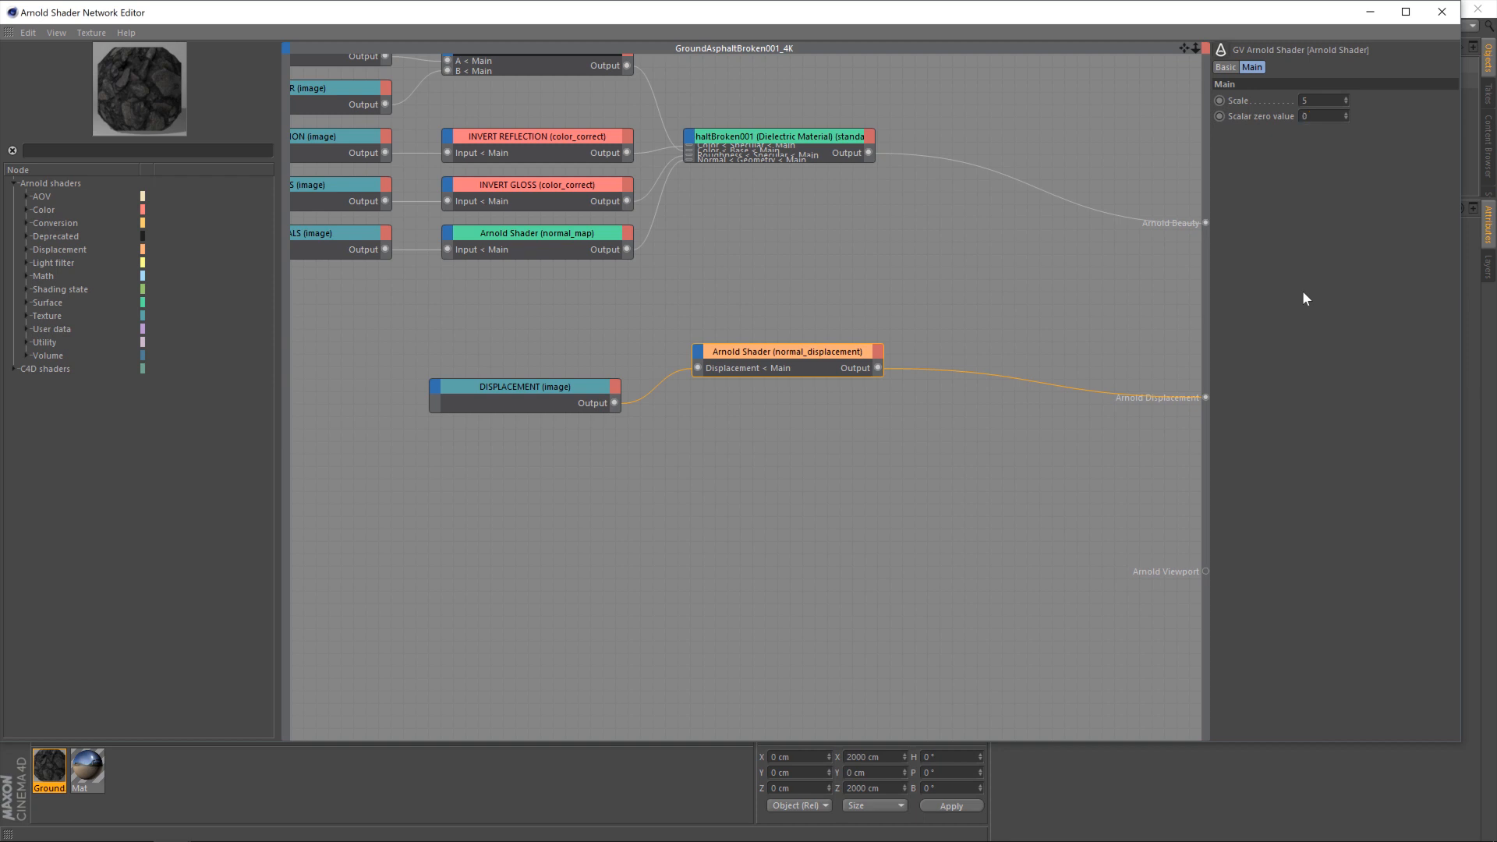
{"action": "left_click", "coordinate": [1322, 116]}
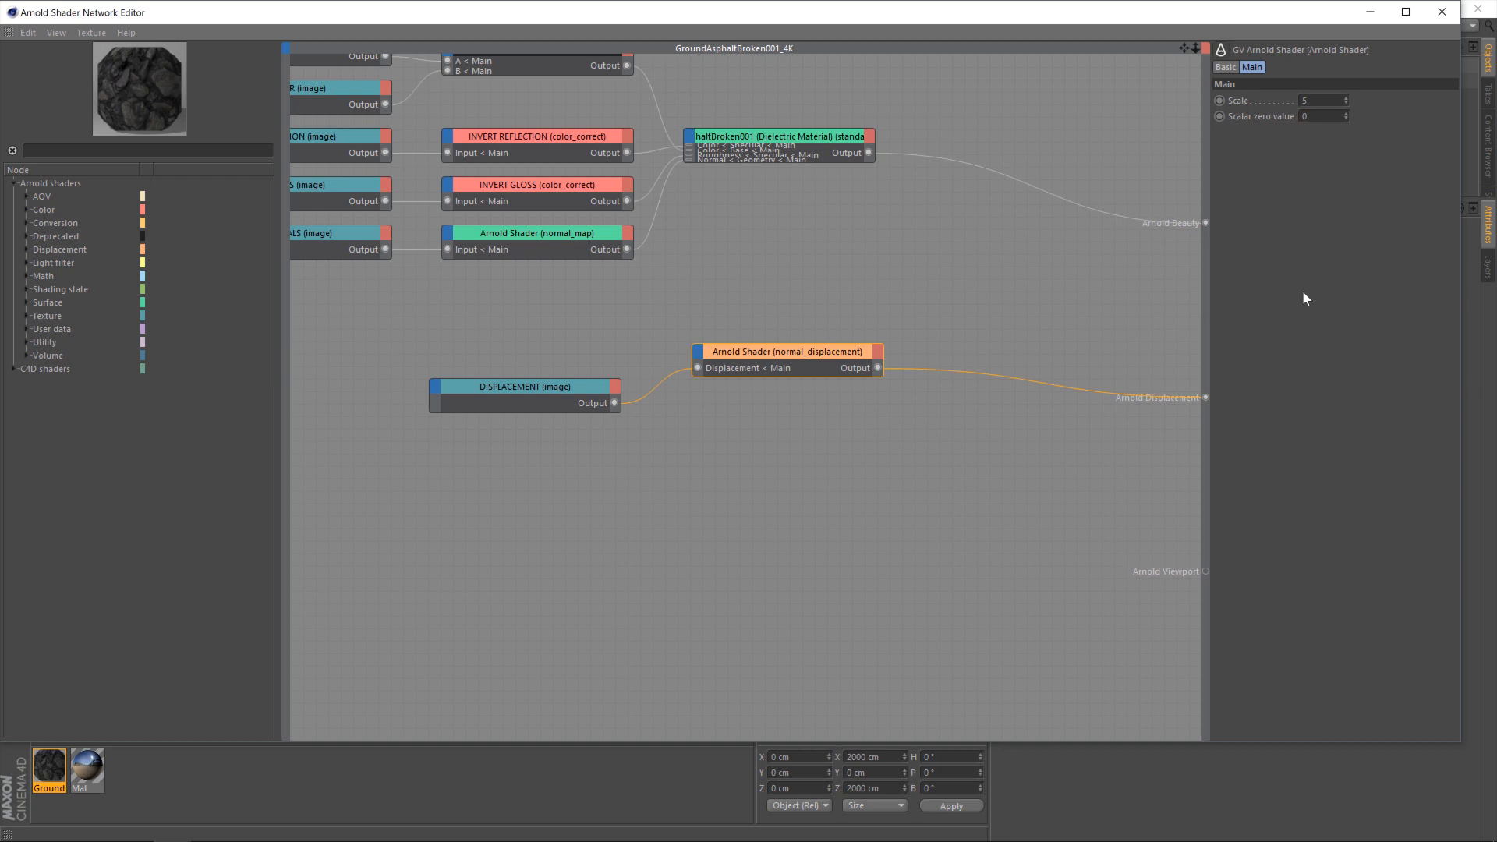
{"action": "left_click", "coordinate": [1321, 116]}
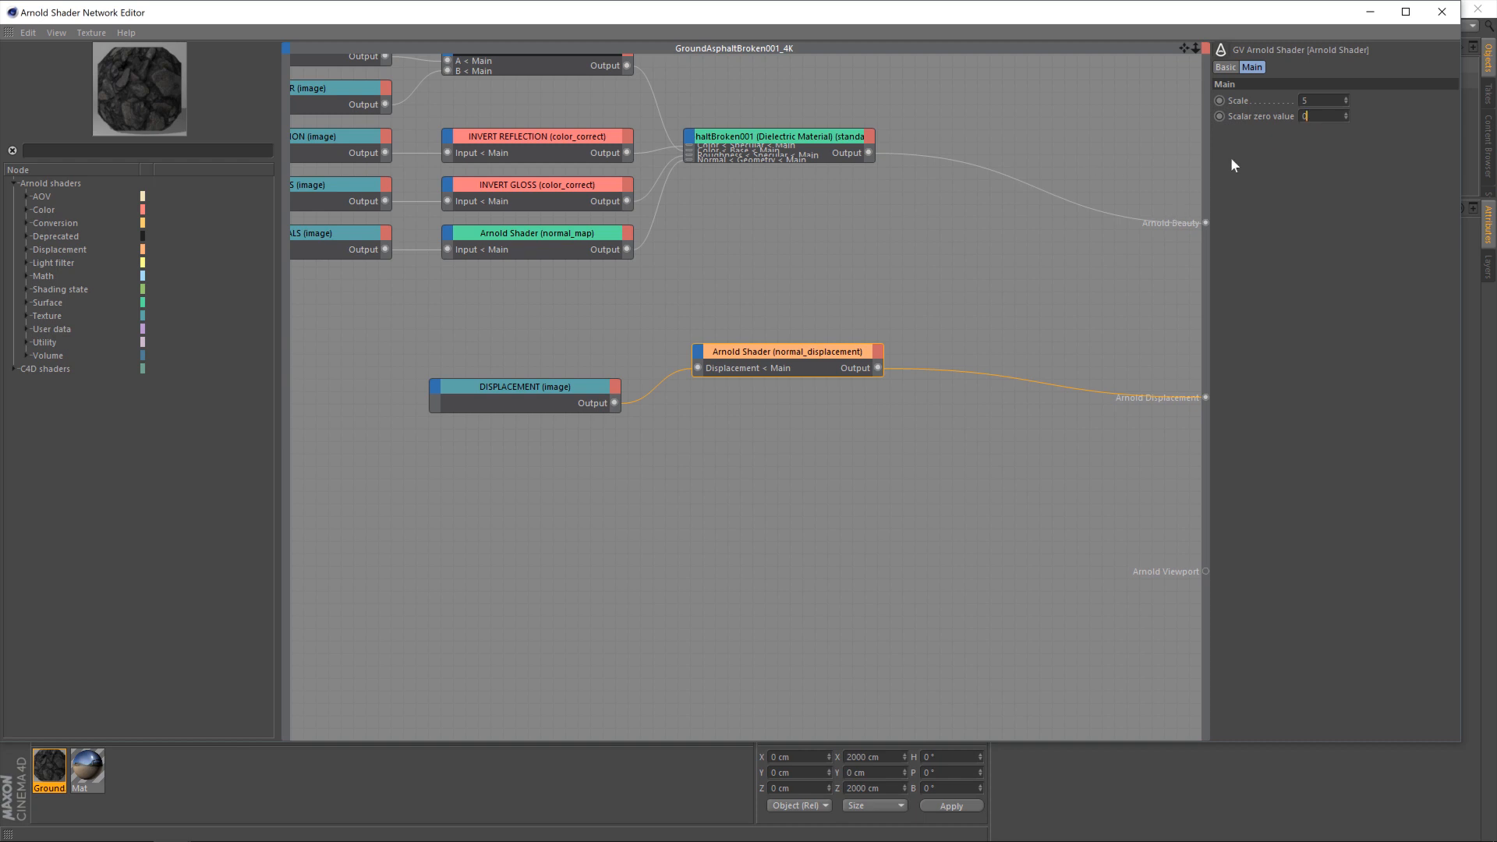
{"action": "left_click", "coordinate": [1318, 100]}
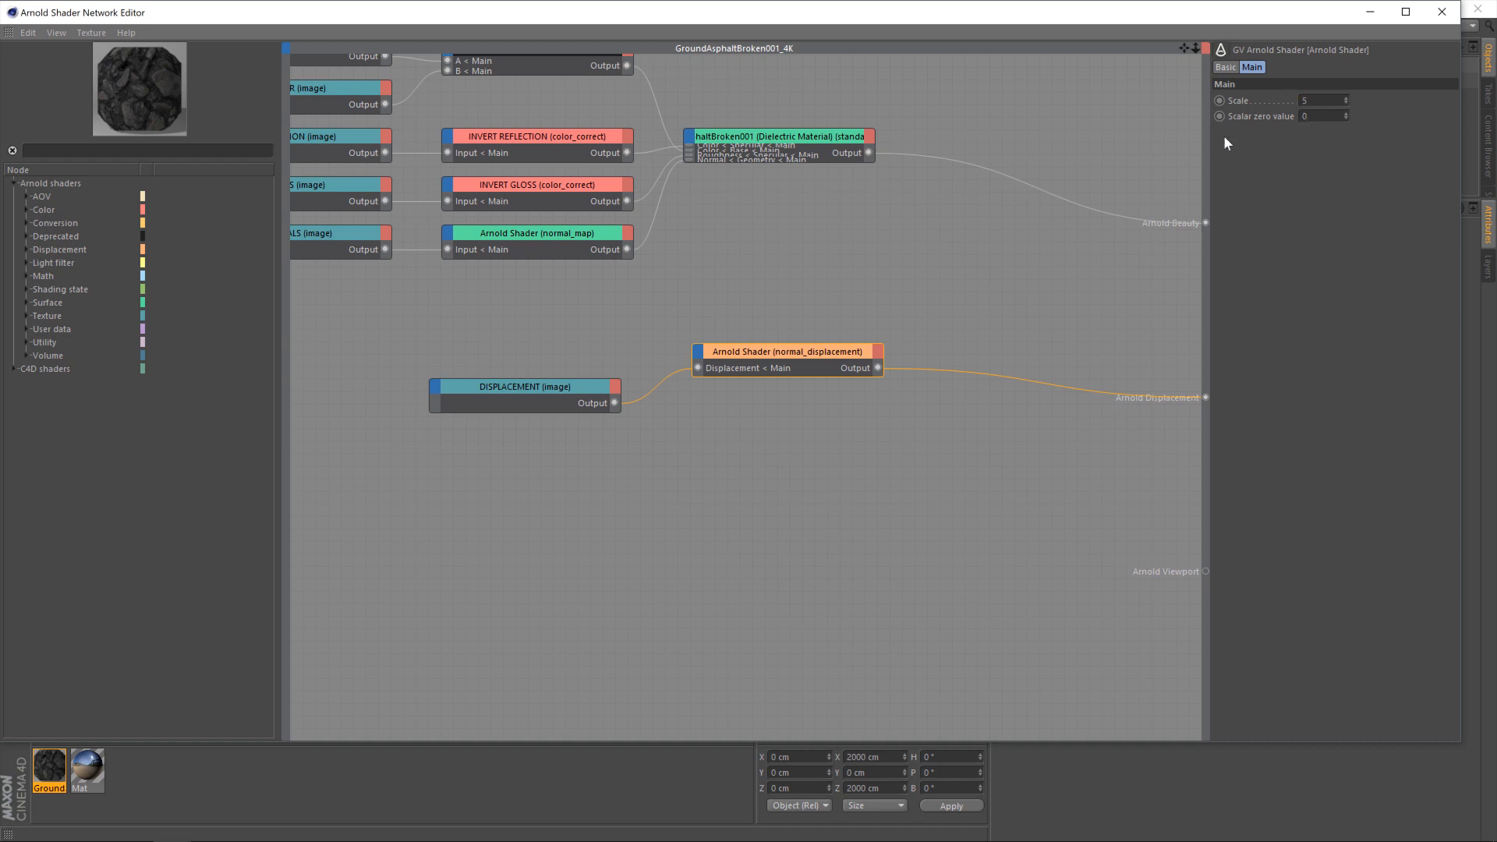
{"action": "mouse_move", "coordinate": [818, 363]}
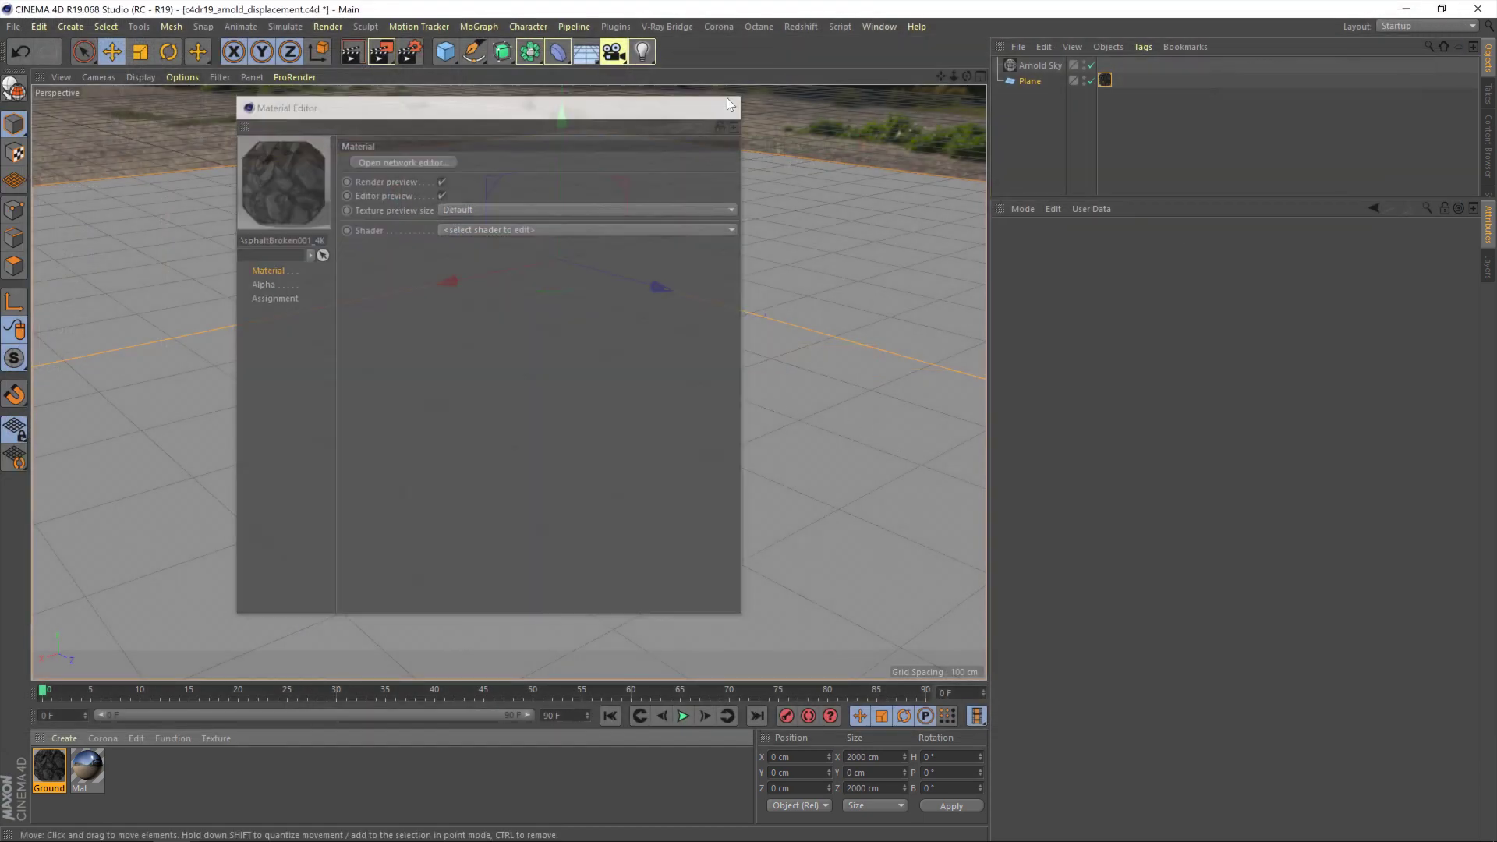
- Close the Arnold Shader Network Editor and the Ground Material Editor
{"action": "left_click", "coordinate": [729, 102]}
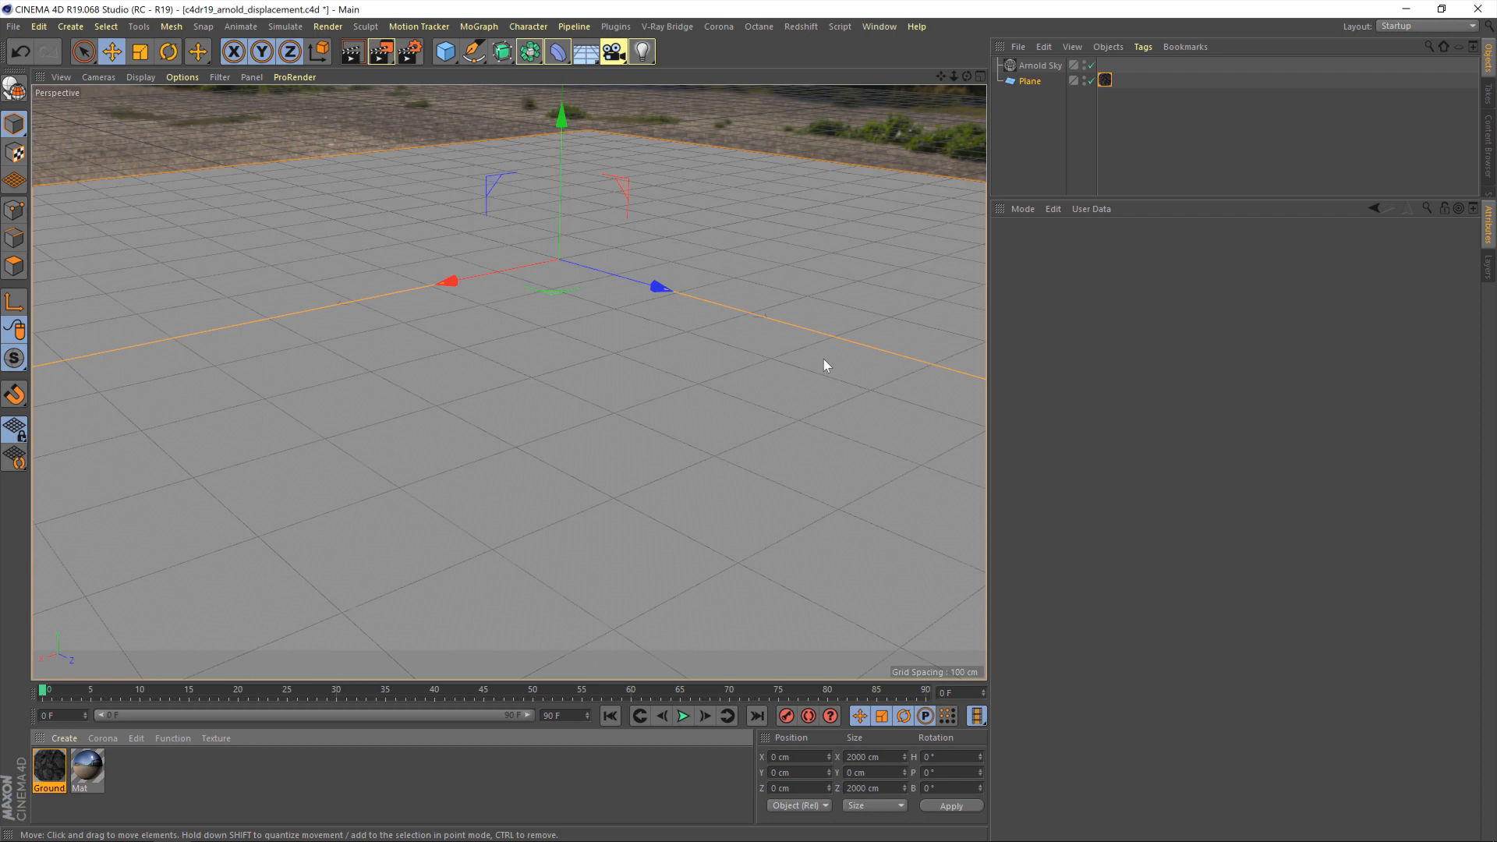
{"action": "mouse_move", "coordinate": [475, 133]}
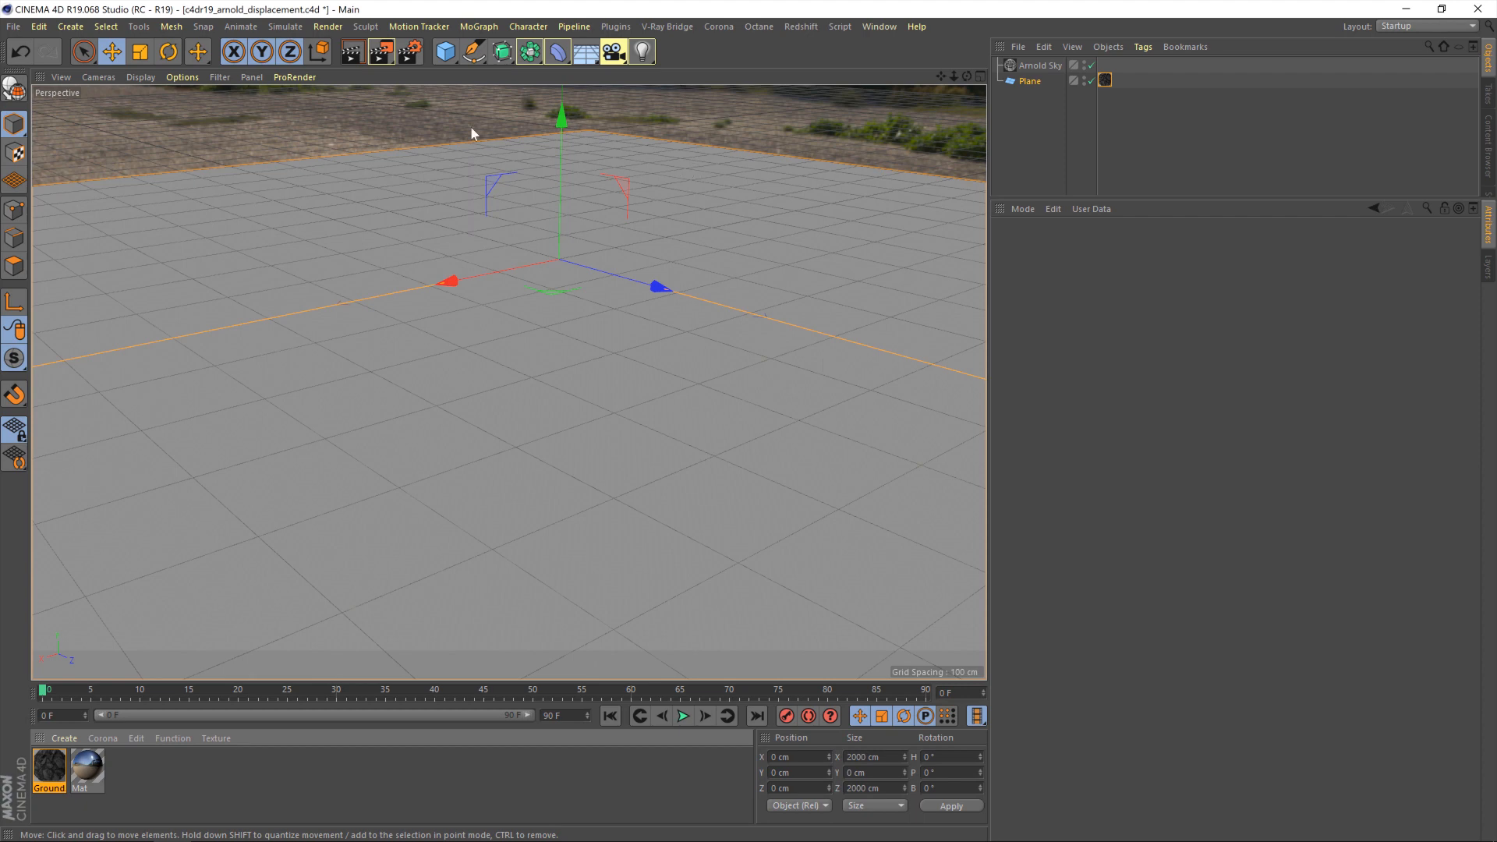
- Add a Subdivision Surface generator, nest the Plane under it, and select it
{"action": "left_click", "coordinate": [529, 51]}
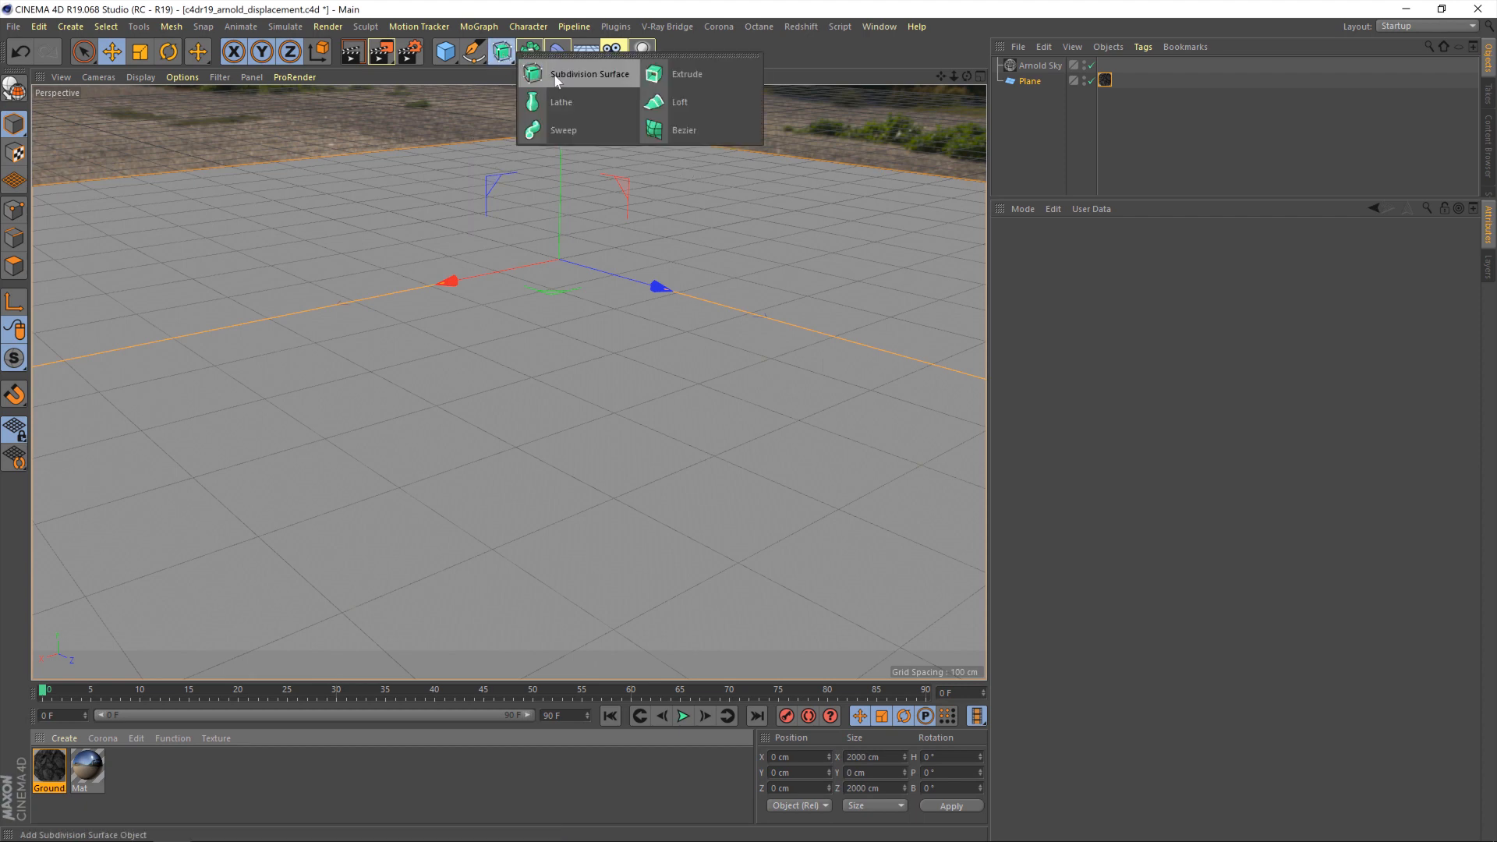
{"action": "left_click", "coordinate": [588, 74]}
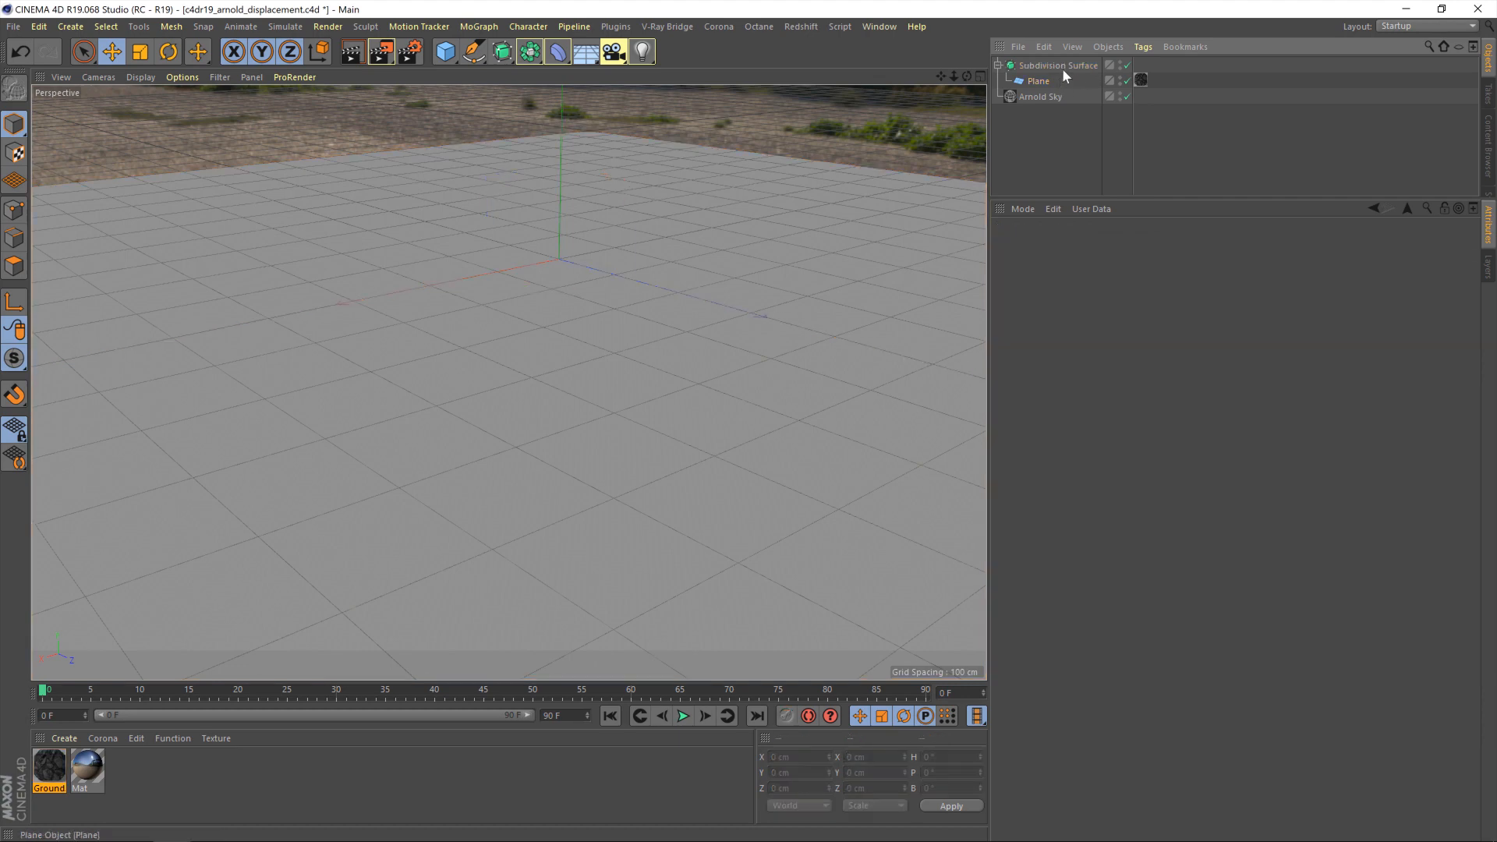
{"action": "left_click", "coordinate": [1059, 65]}
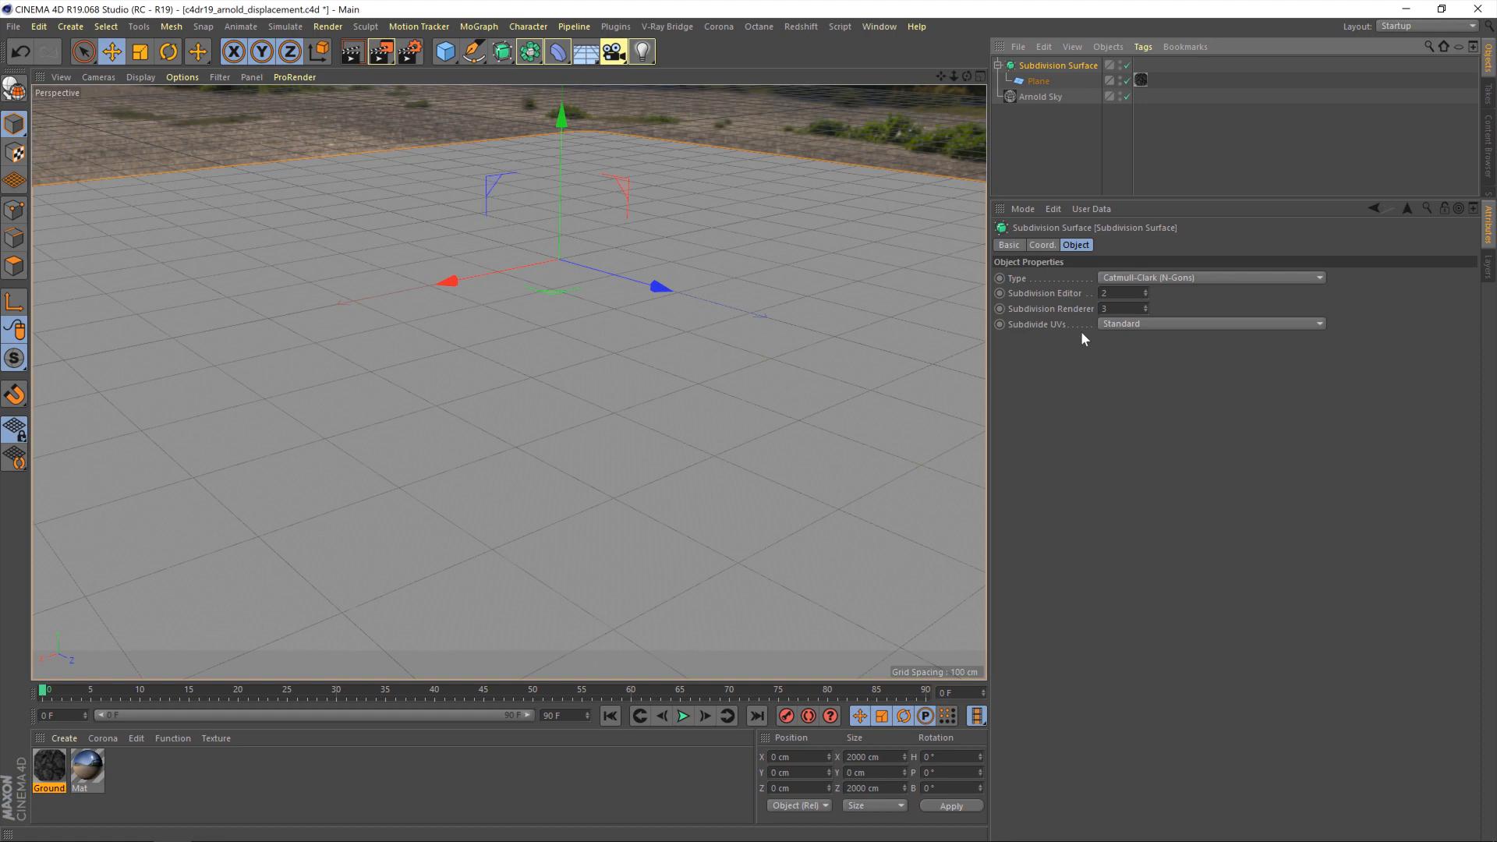
{"action": "mouse_move", "coordinate": [1061, 325]}
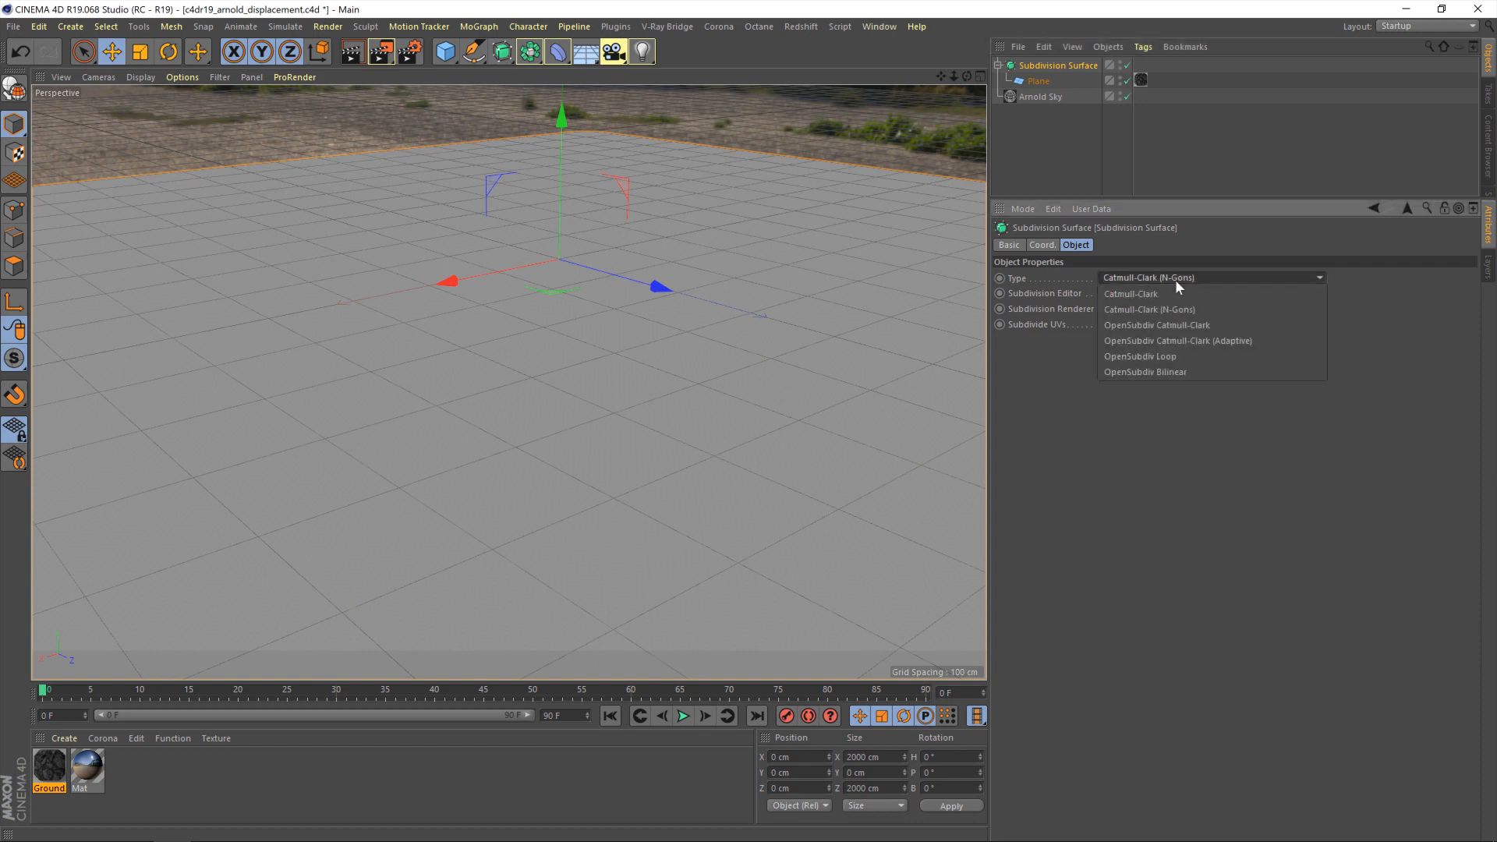
- Set OpenSubdiv Catmull-Clark (Adaptive), render subdivisions 6, and tessellation level 5
{"action": "left_click", "coordinate": [1177, 340]}
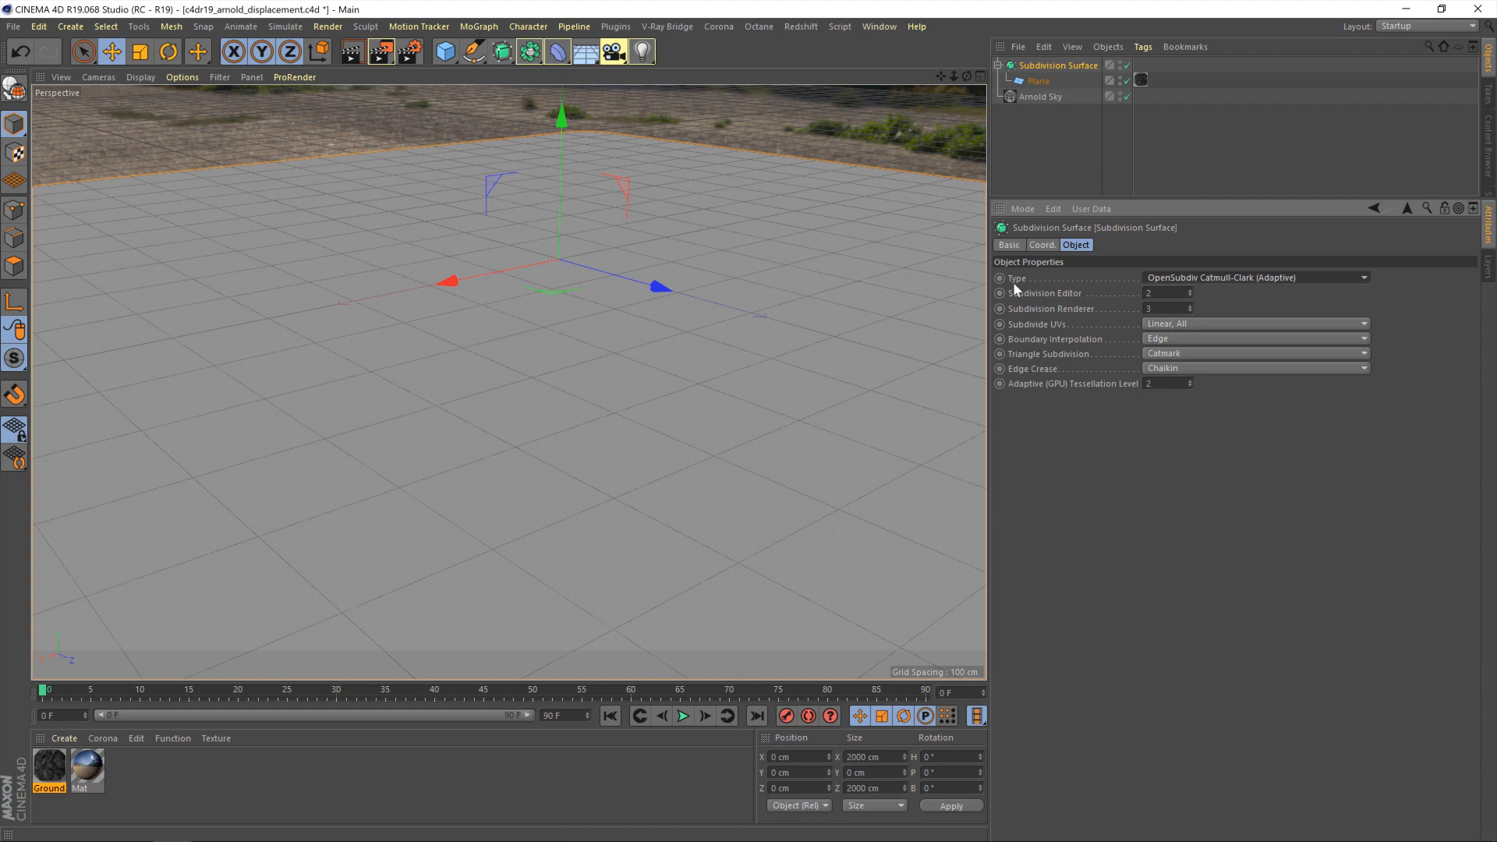
{"action": "mouse_move", "coordinate": [1052, 313]}
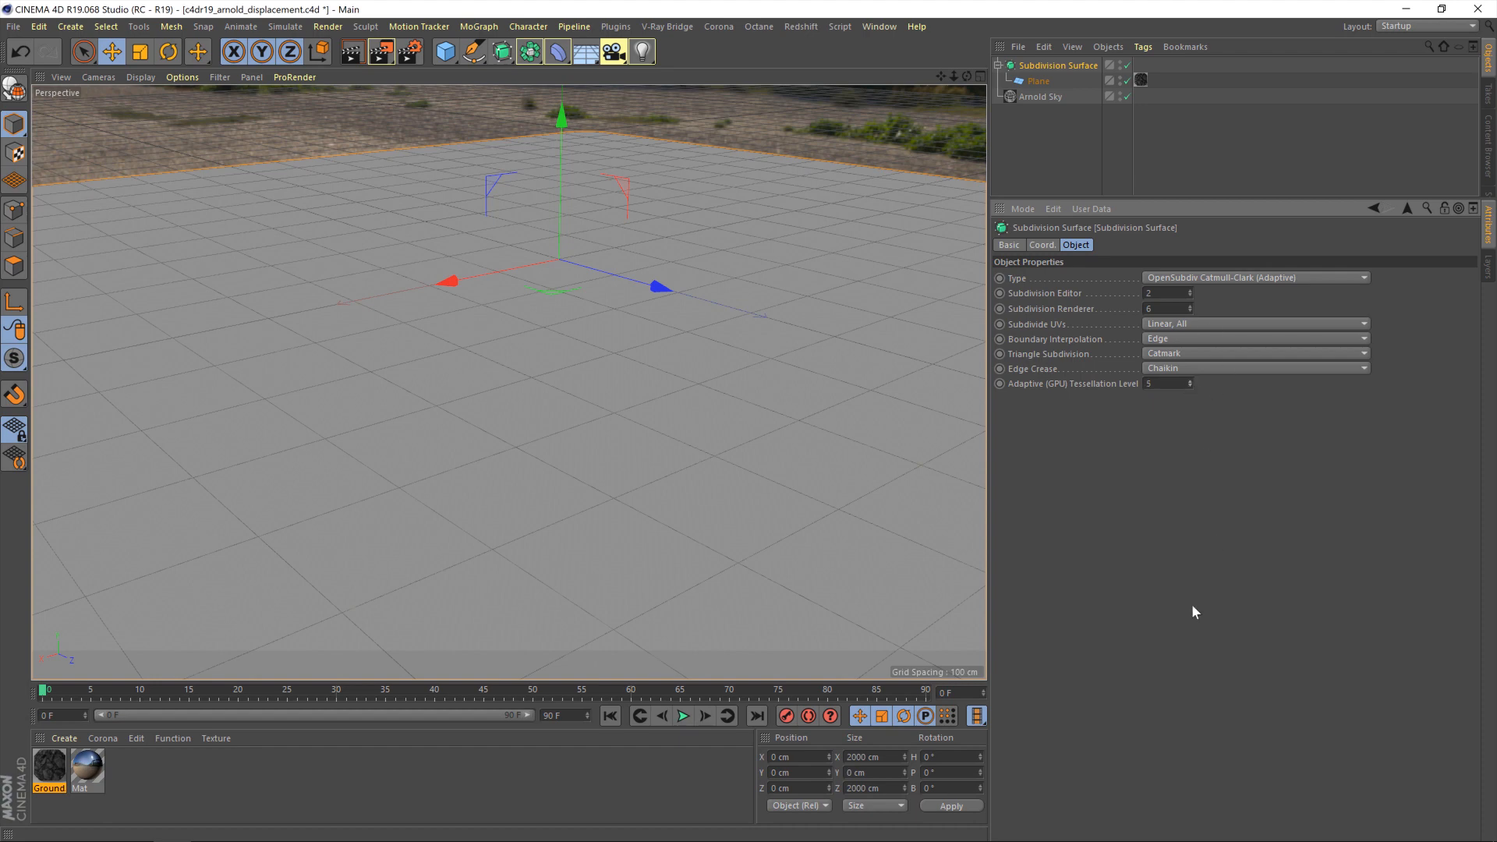
{"action": "mouse_move", "coordinate": [1051, 535]}
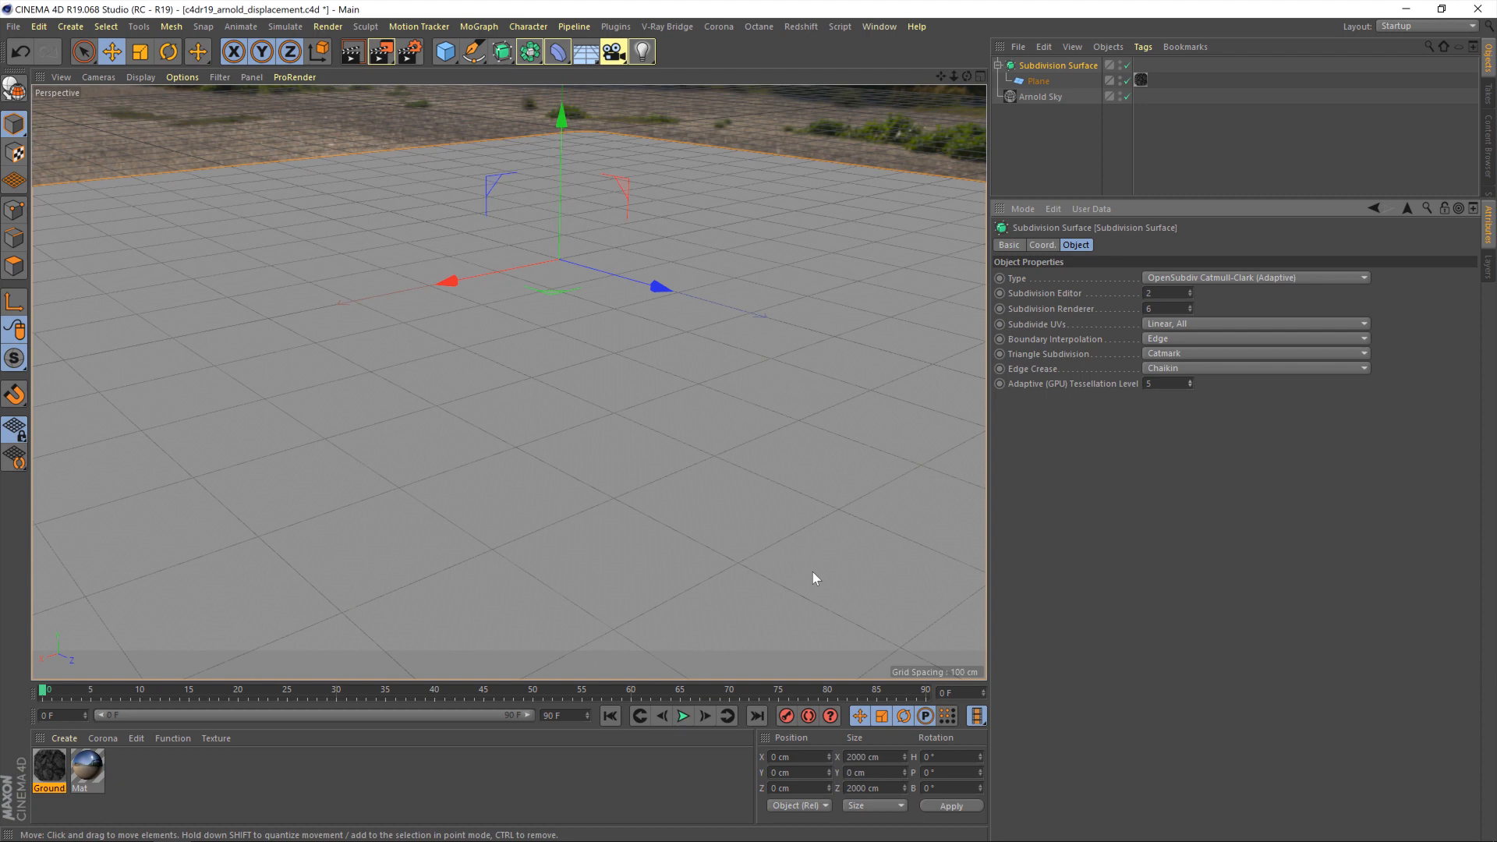
{"action": "mouse_move", "coordinate": [641, 406]}
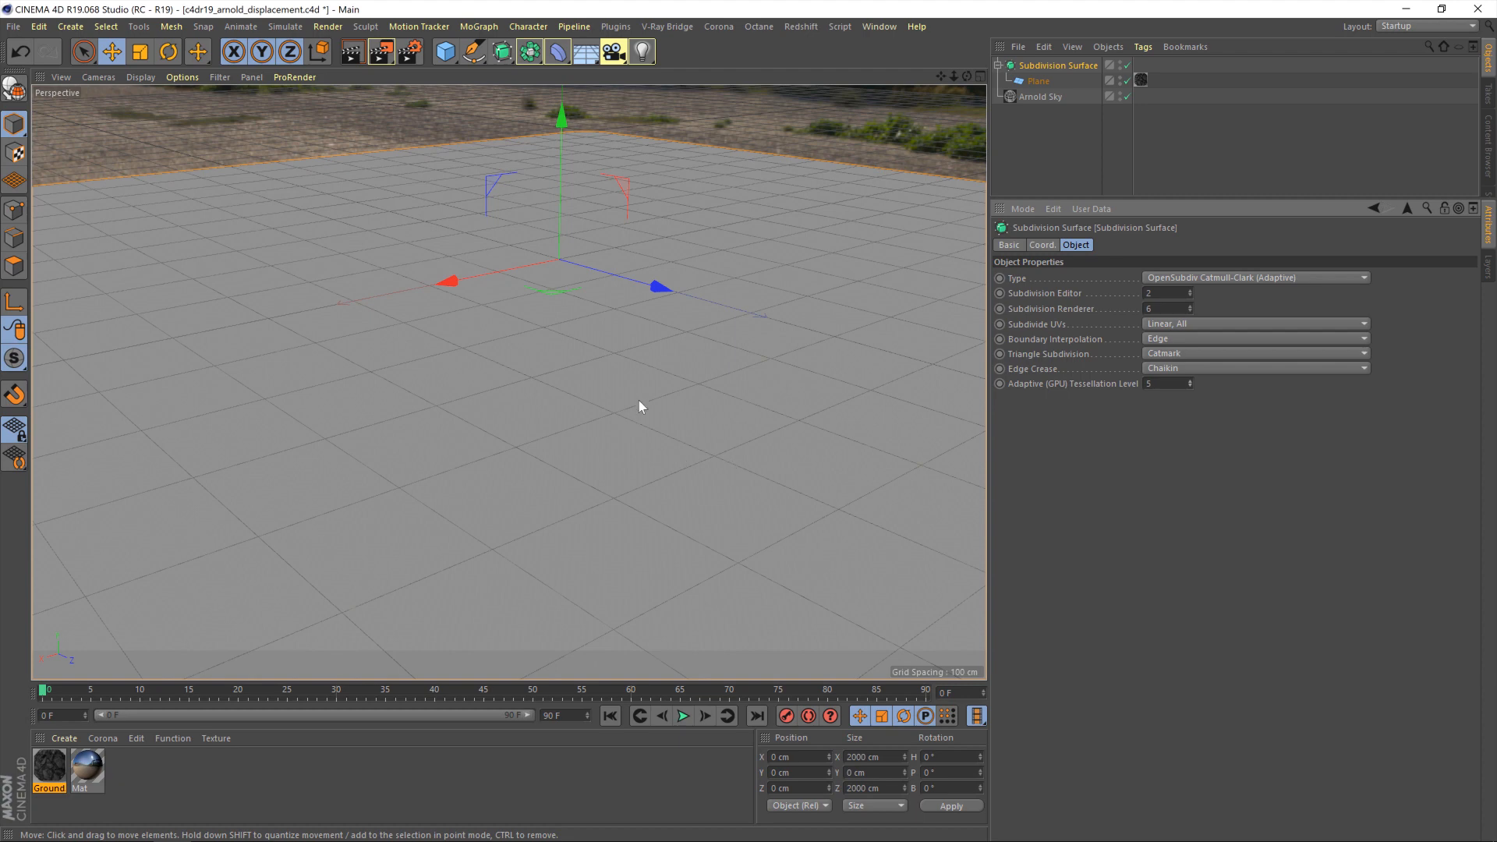
{"action": "mouse_move", "coordinate": [641, 390]}
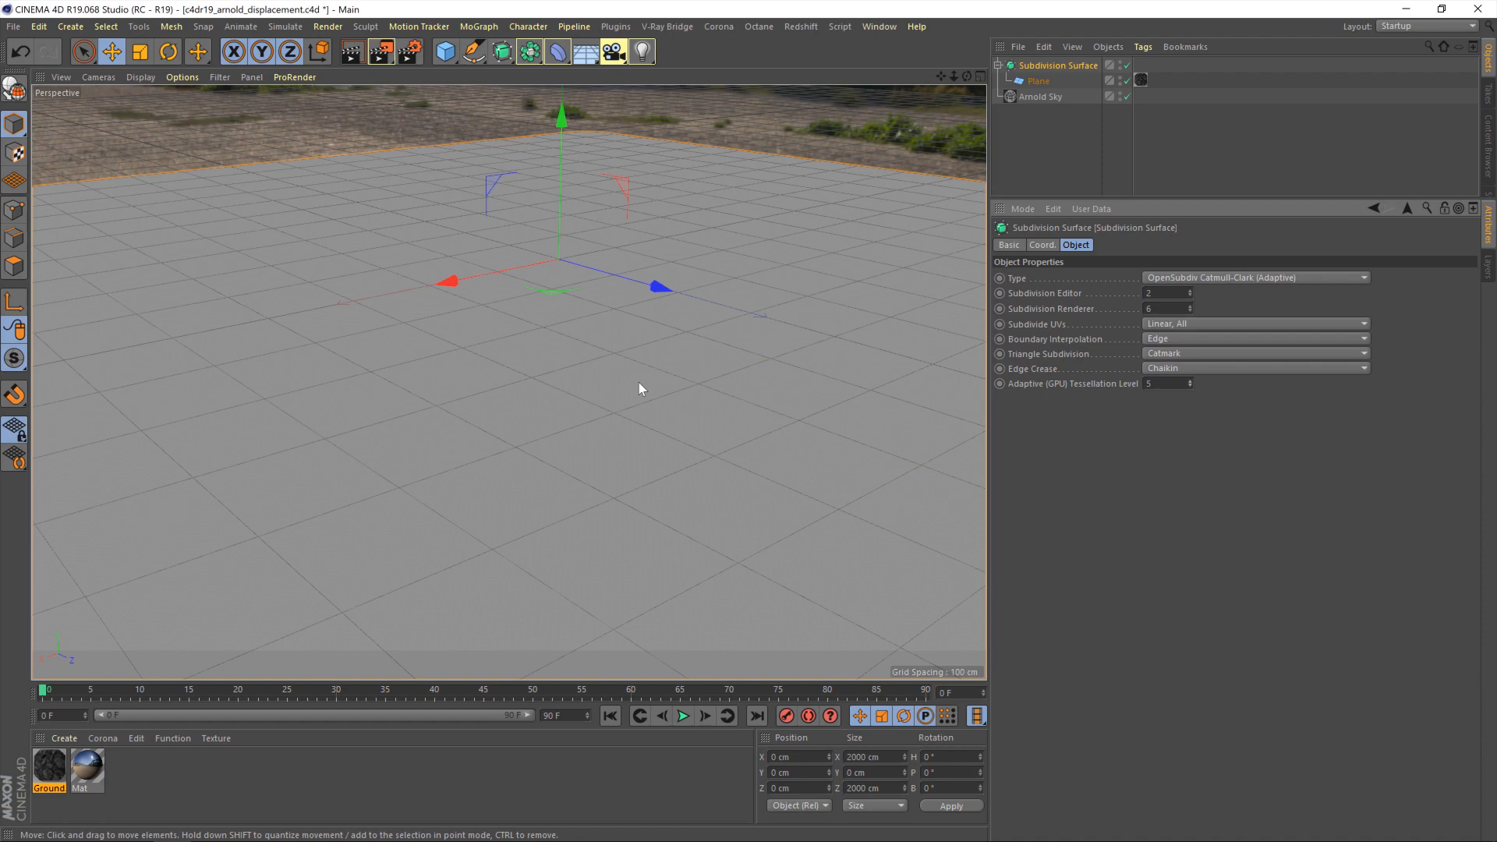
{"action": "mouse_move", "coordinate": [631, 366]}
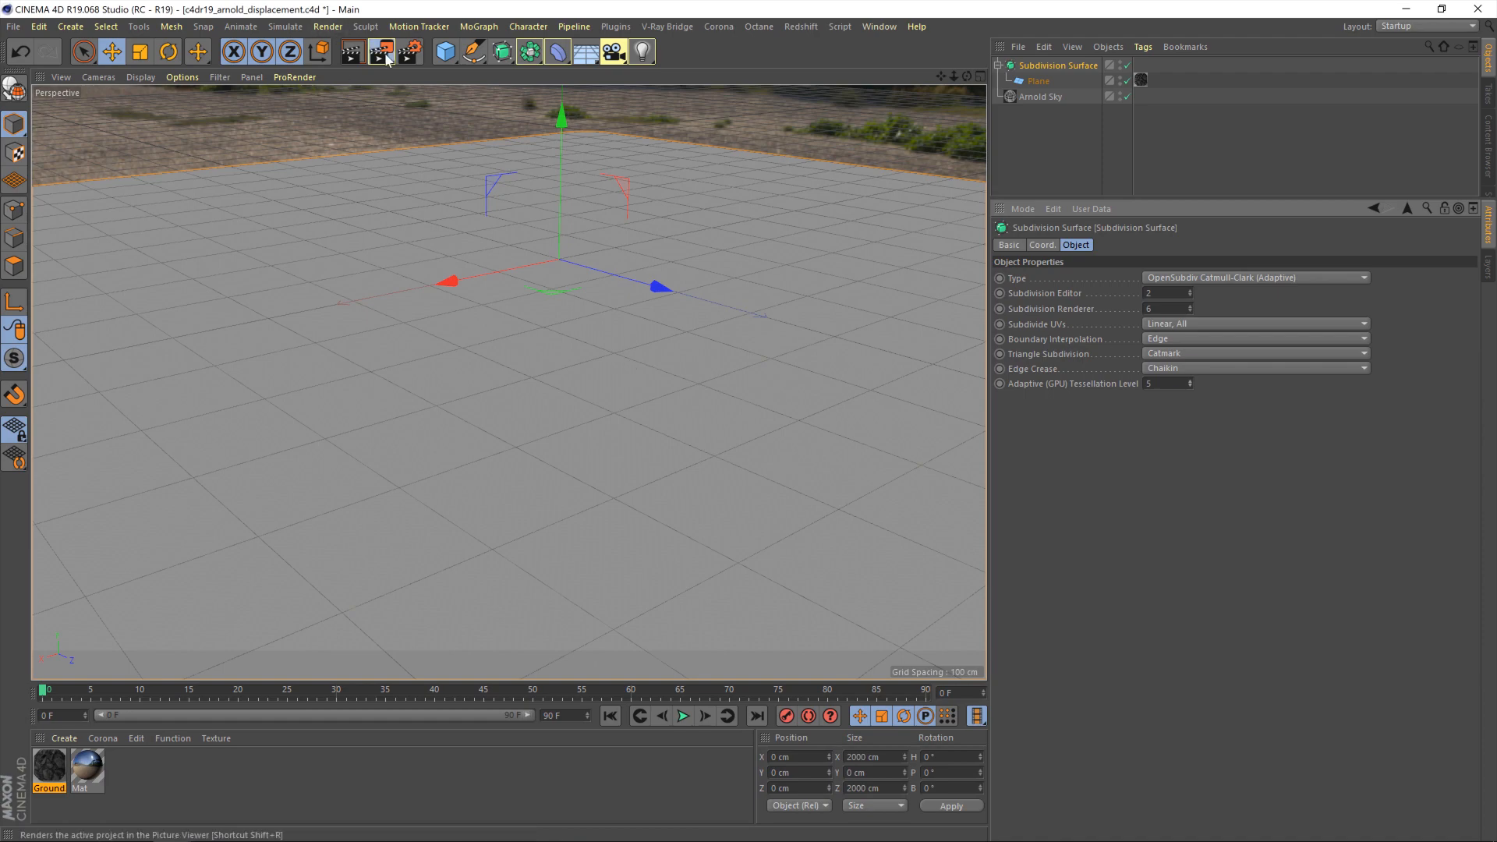
- Render the subdivided plane, review the overly spiky displacement, then close the Picture Viewer
{"action": "left_click", "coordinate": [390, 50]}
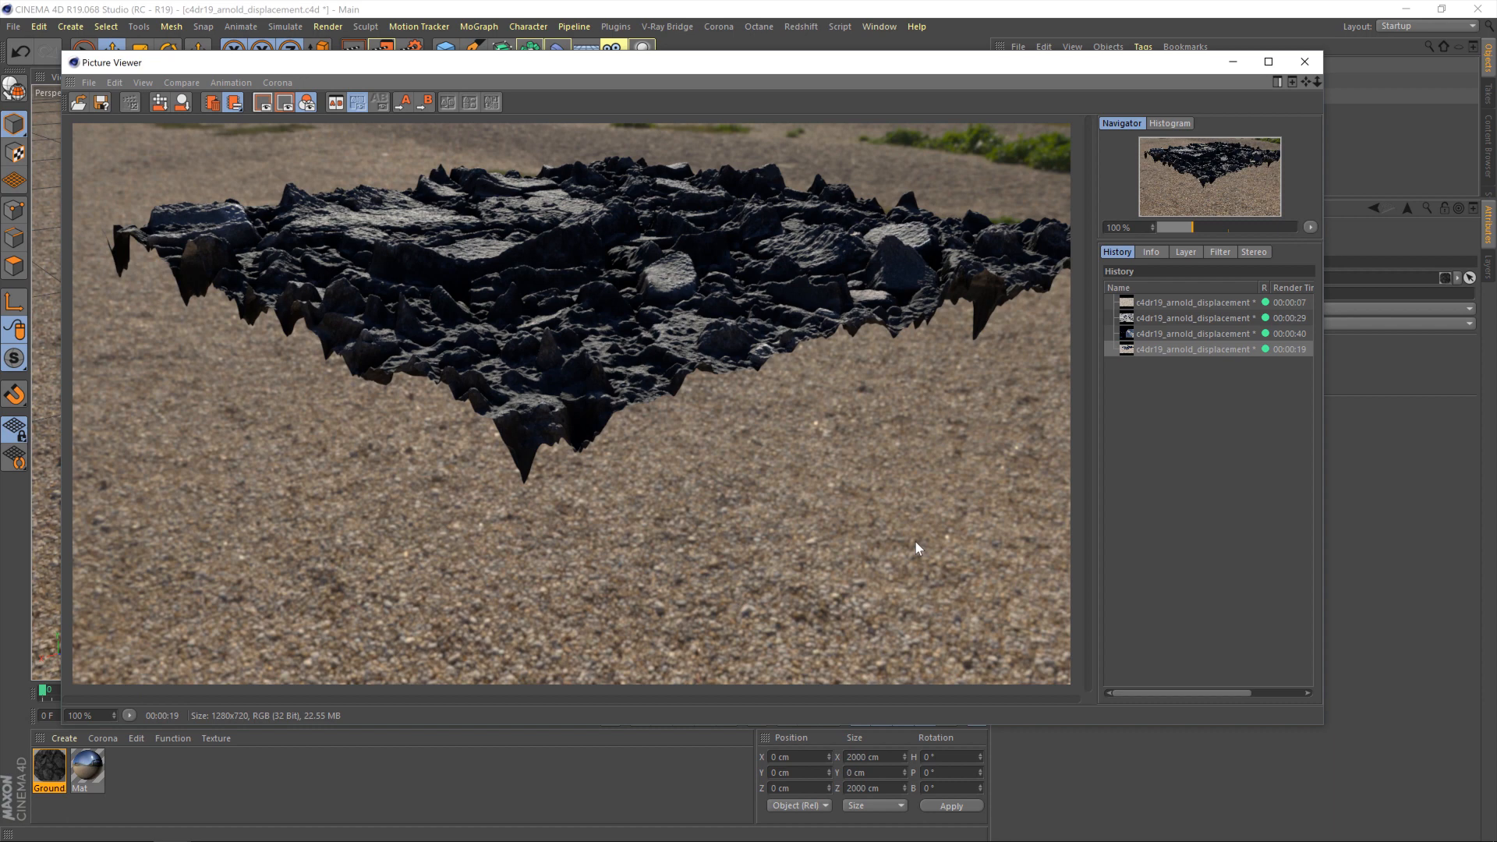
{"action": "mouse_move", "coordinate": [1175, 72]}
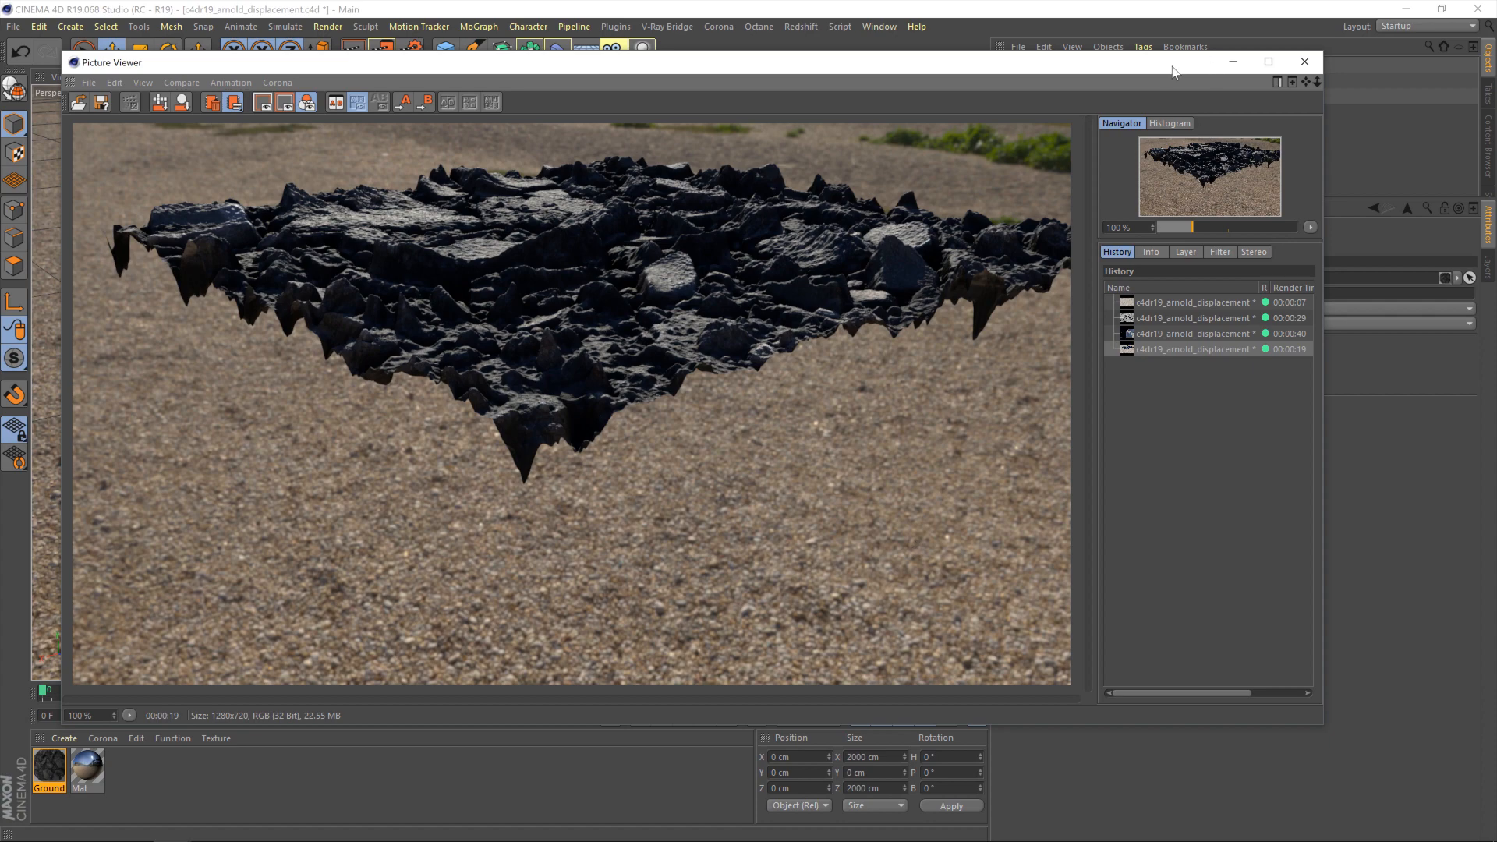
{"action": "left_click", "coordinate": [1304, 61]}
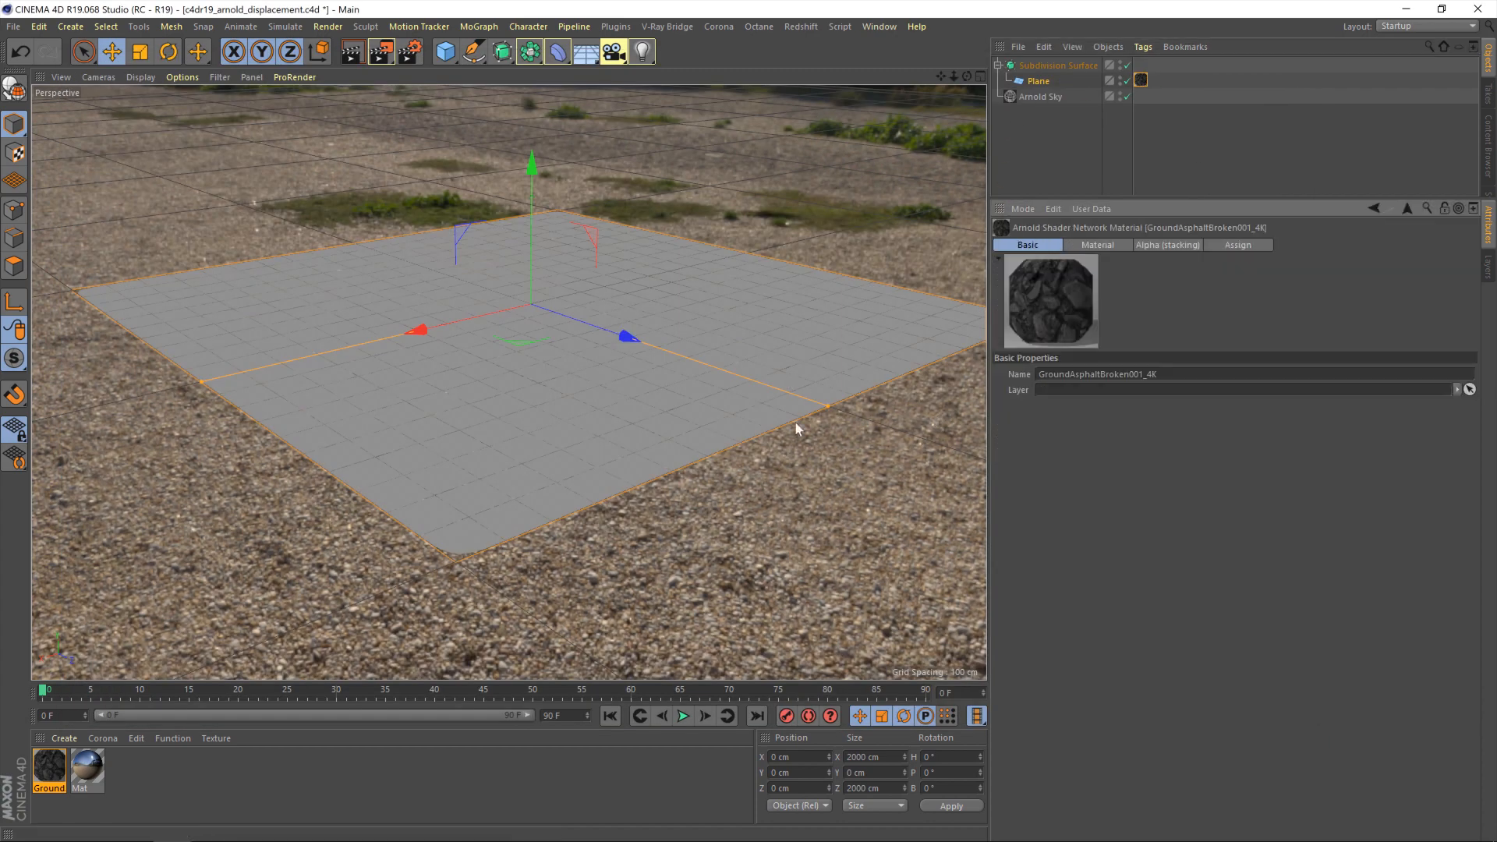
- Reopen the Ground material's shader network to reach the displacement settings
{"action": "double_click", "coordinate": [46, 770]}
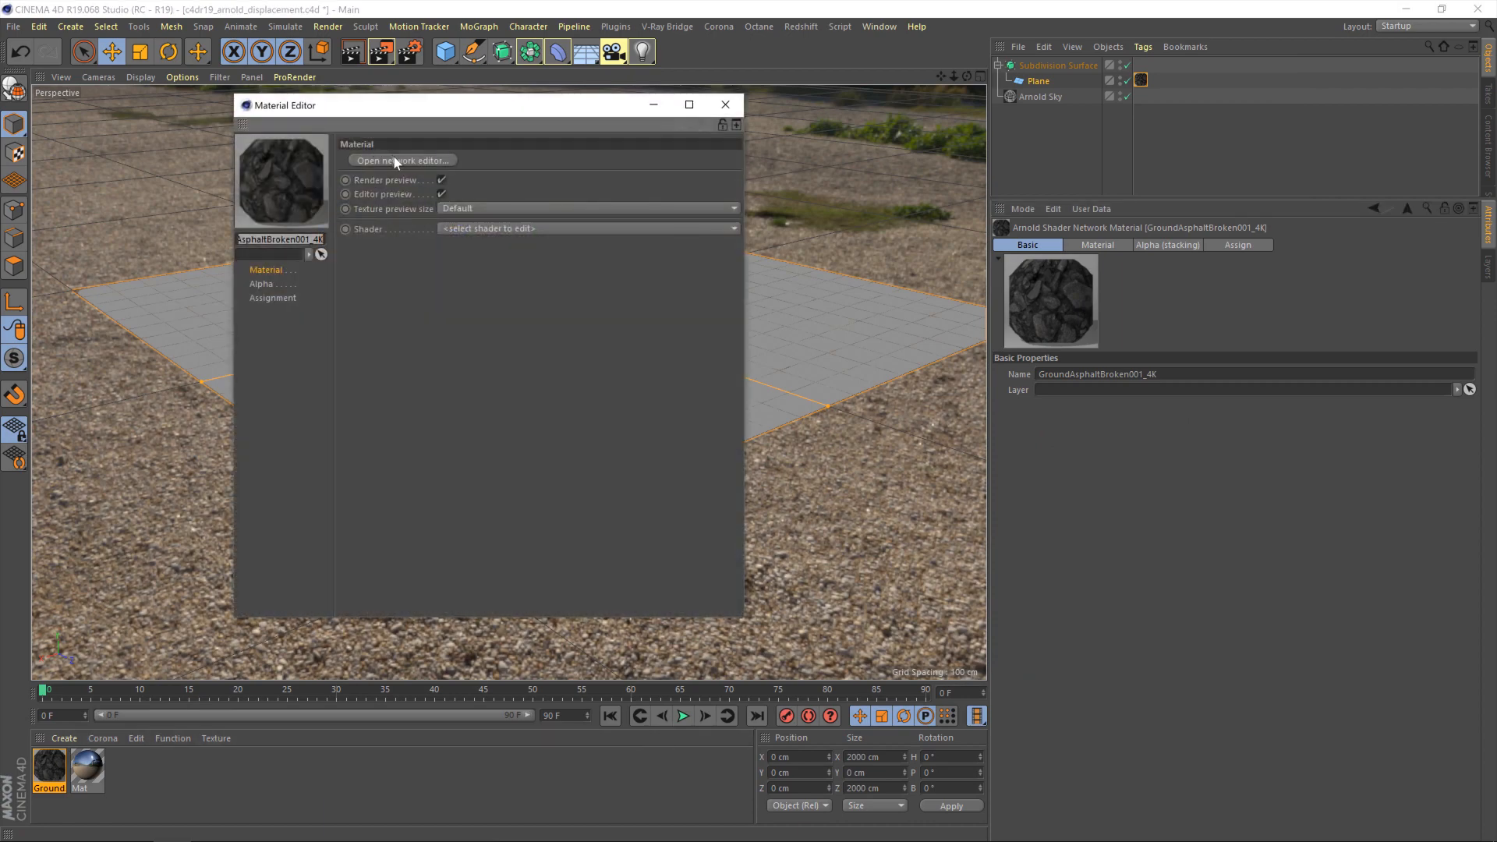
{"action": "left_click", "coordinate": [403, 160]}
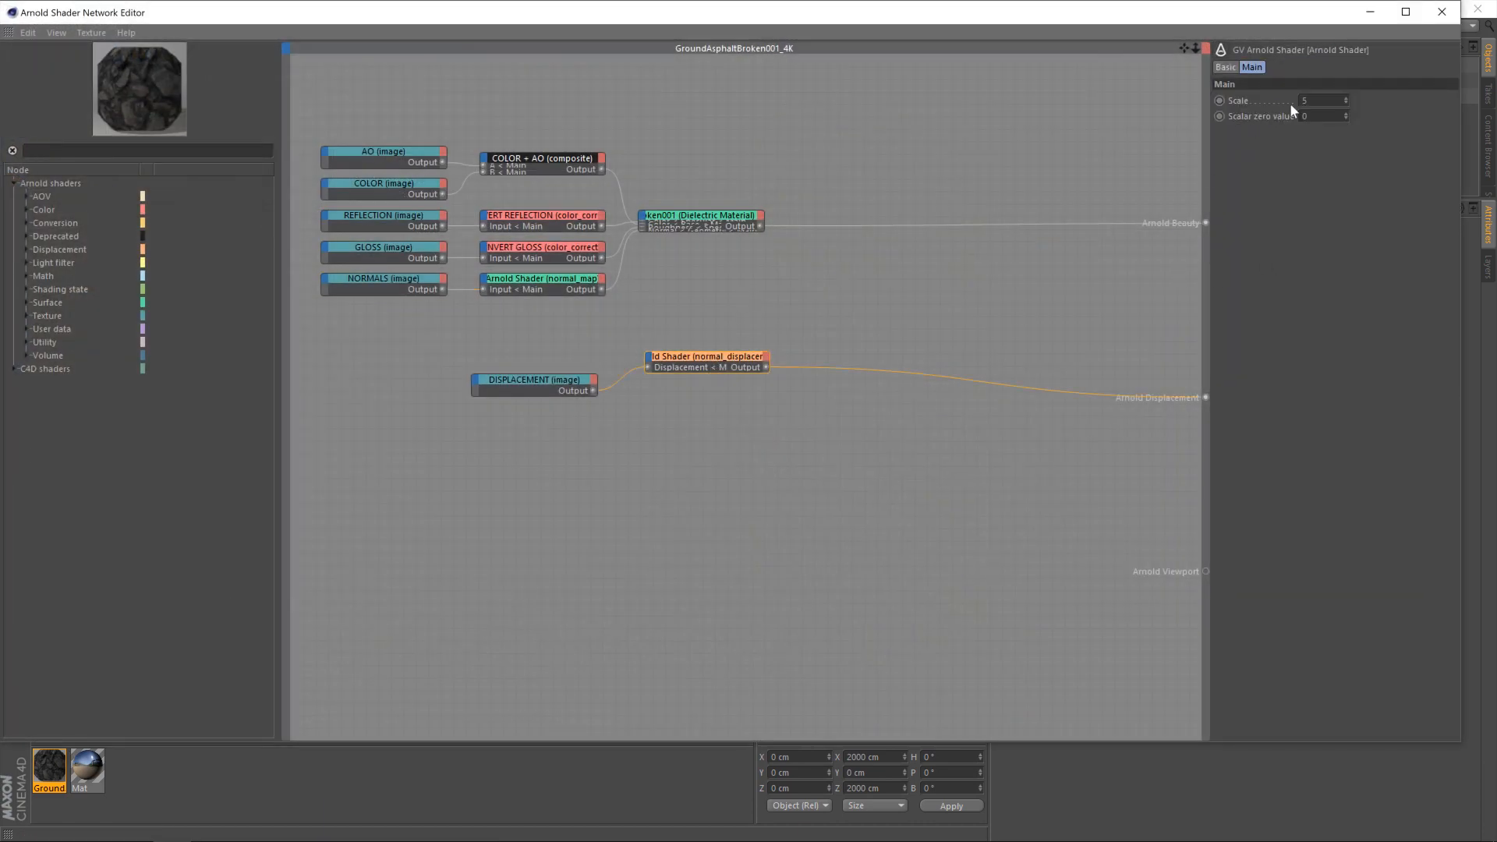
{"action": "left_click", "coordinate": [1321, 100]}
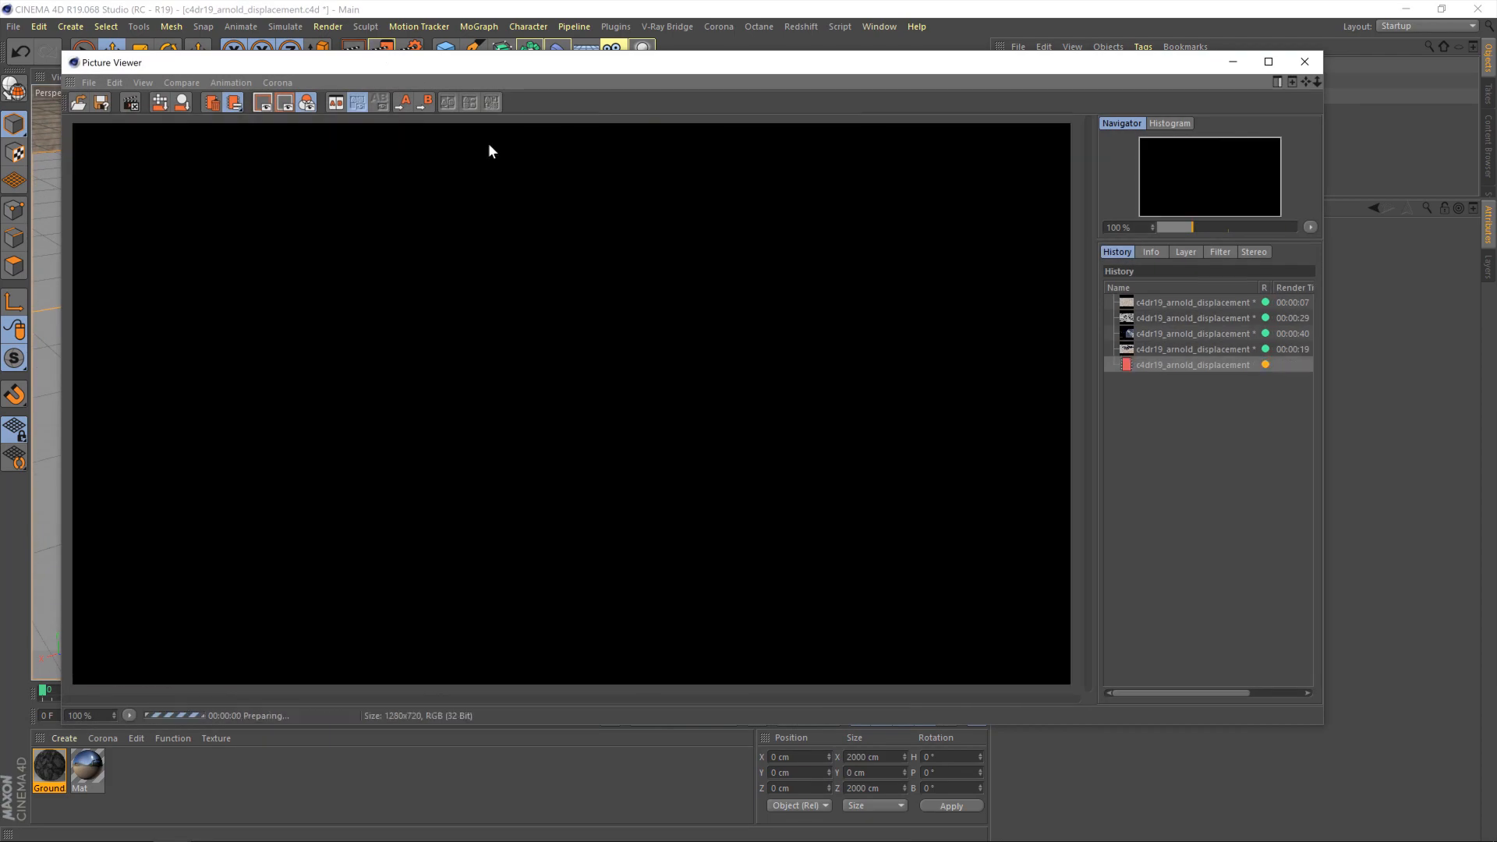
{"action": "mouse_move", "coordinate": [816, 467]}
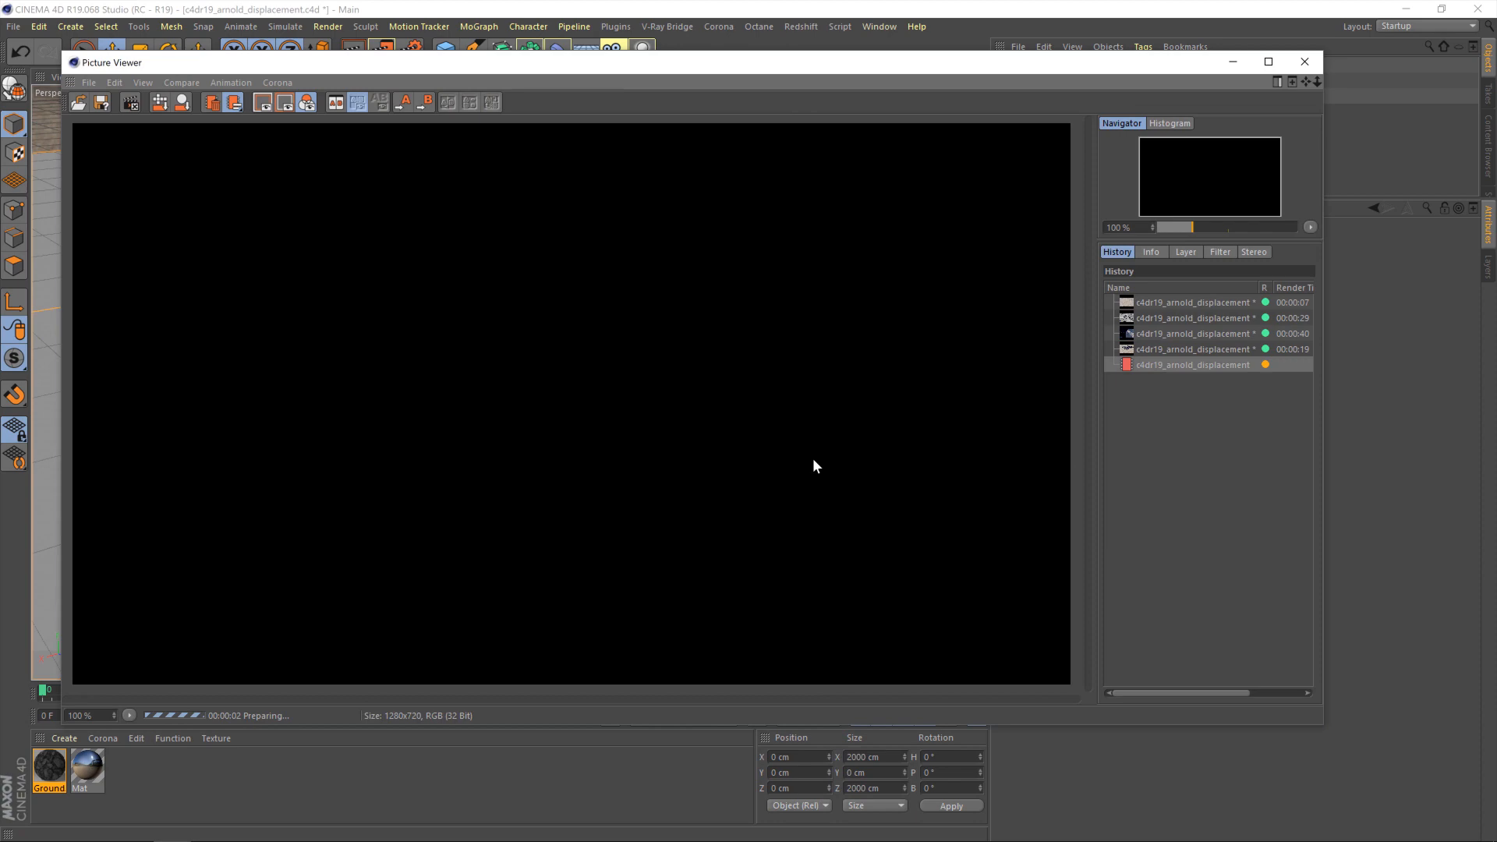